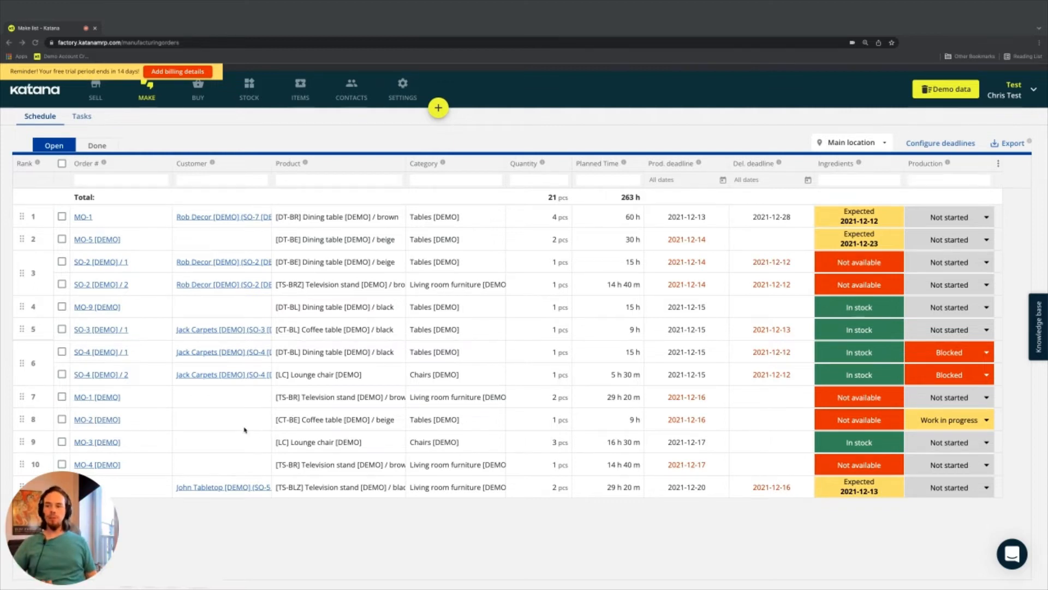
pyautogui.moveTo(244, 429)
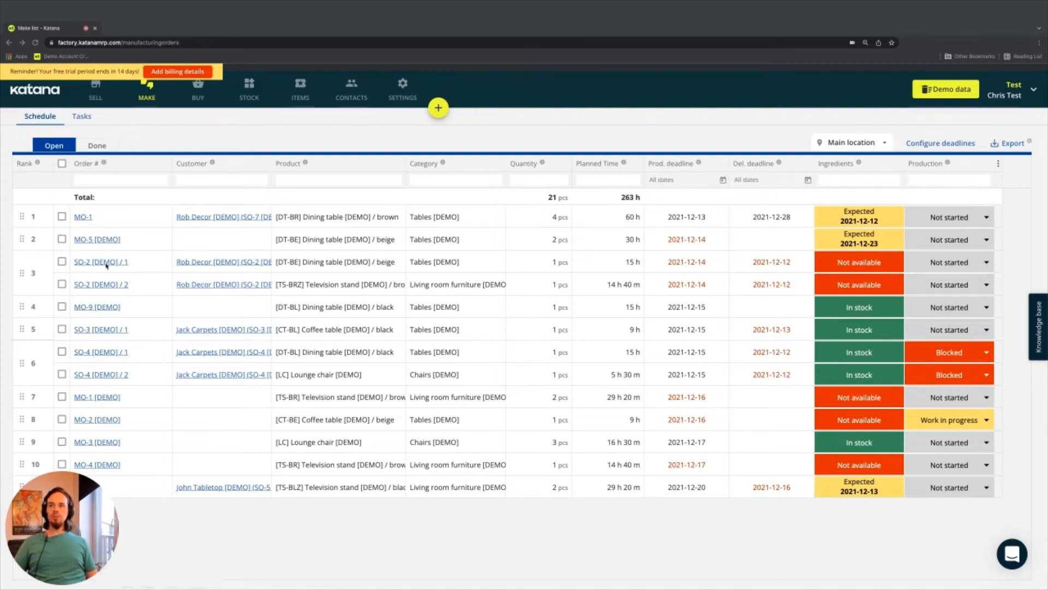
pyautogui.moveTo(344, 269)
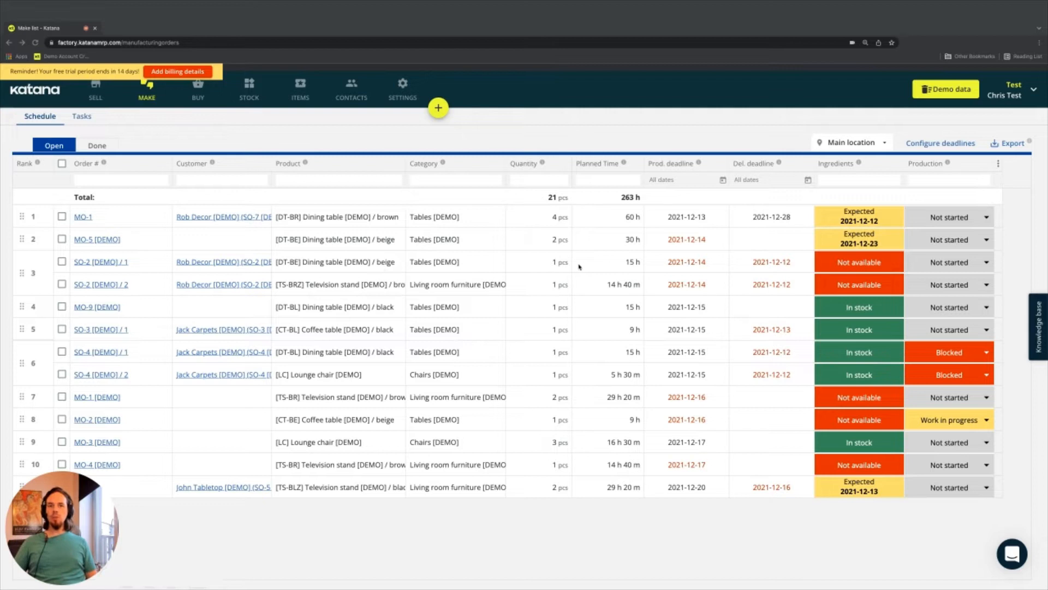
pyautogui.moveTo(643, 269)
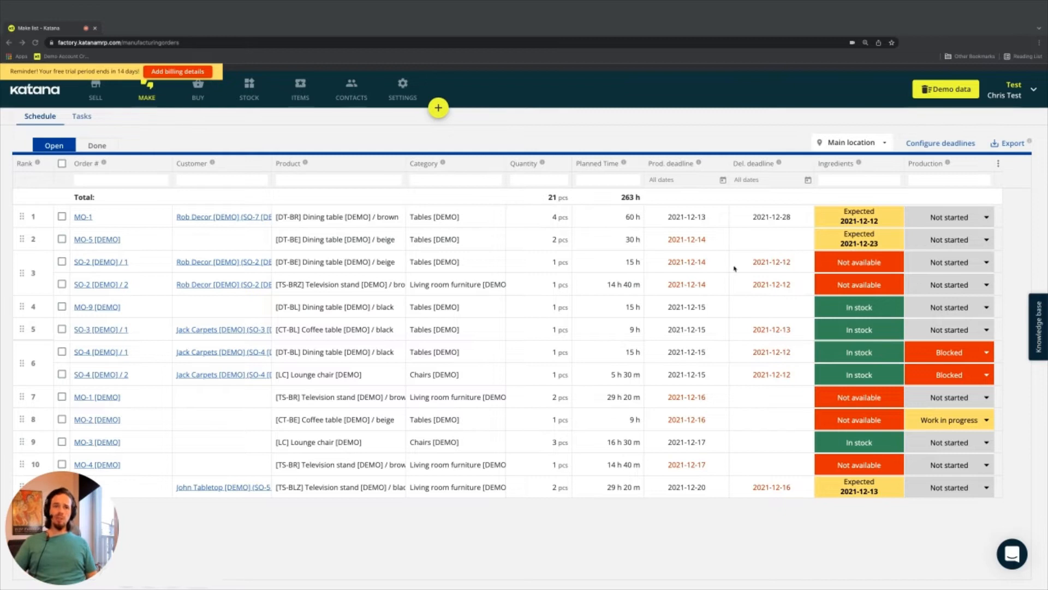
pyautogui.moveTo(771, 268)
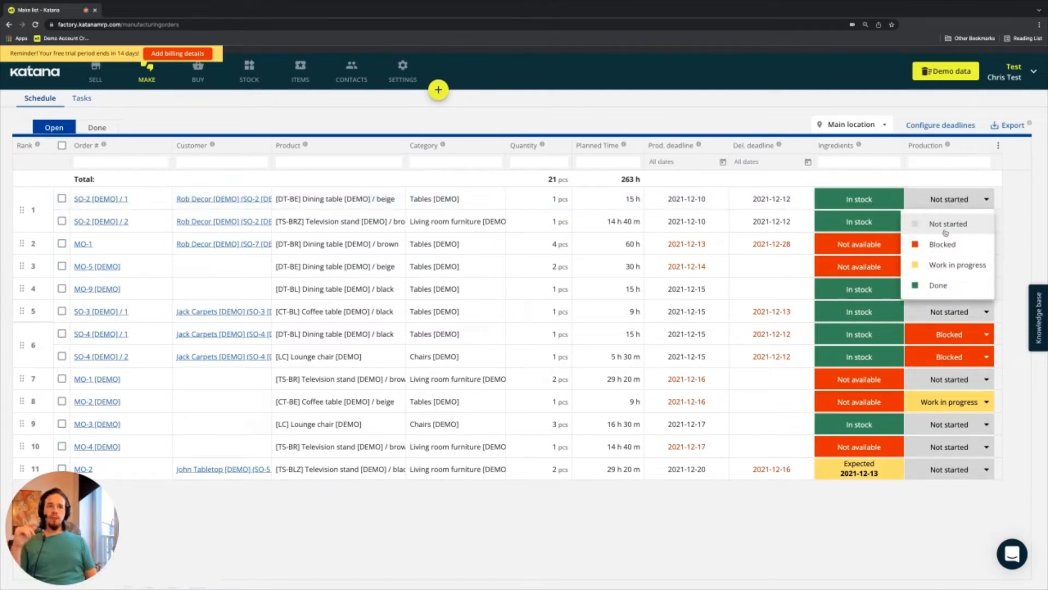
pyautogui.moveTo(956, 265)
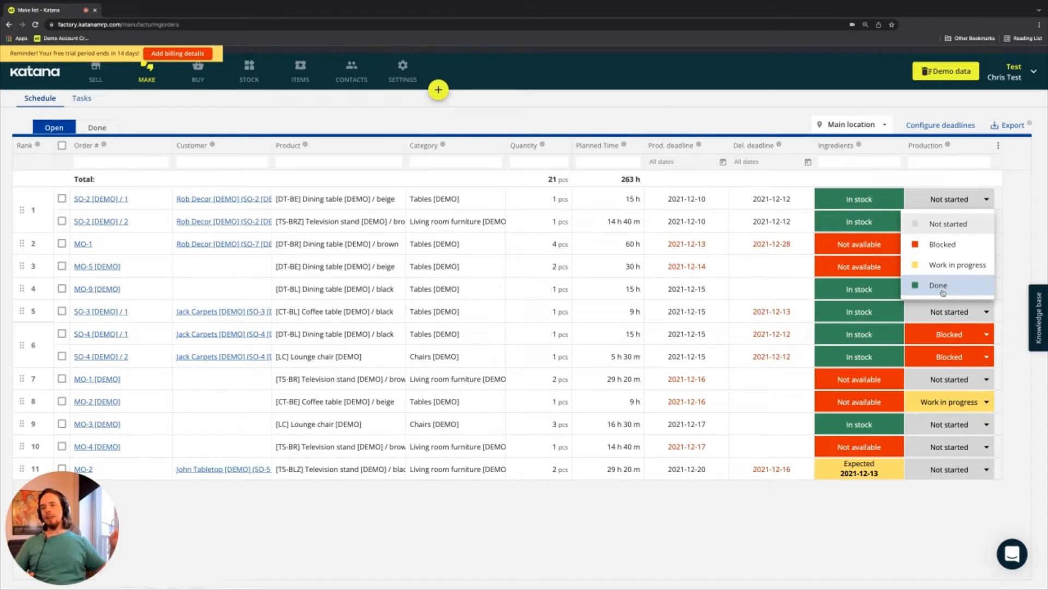
pyautogui.moveTo(888, 145)
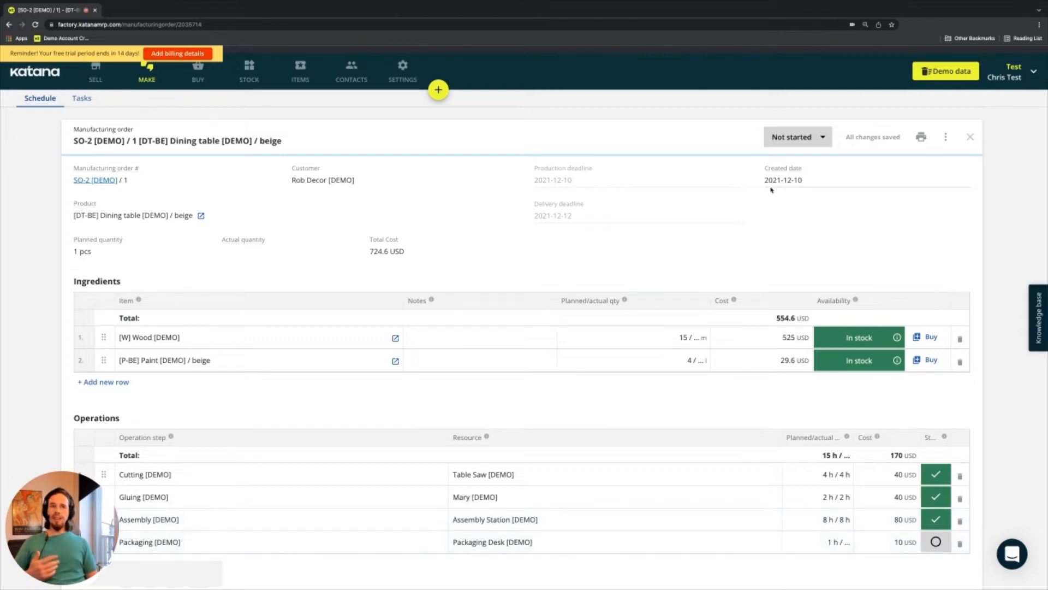
pyautogui.moveTo(920, 421)
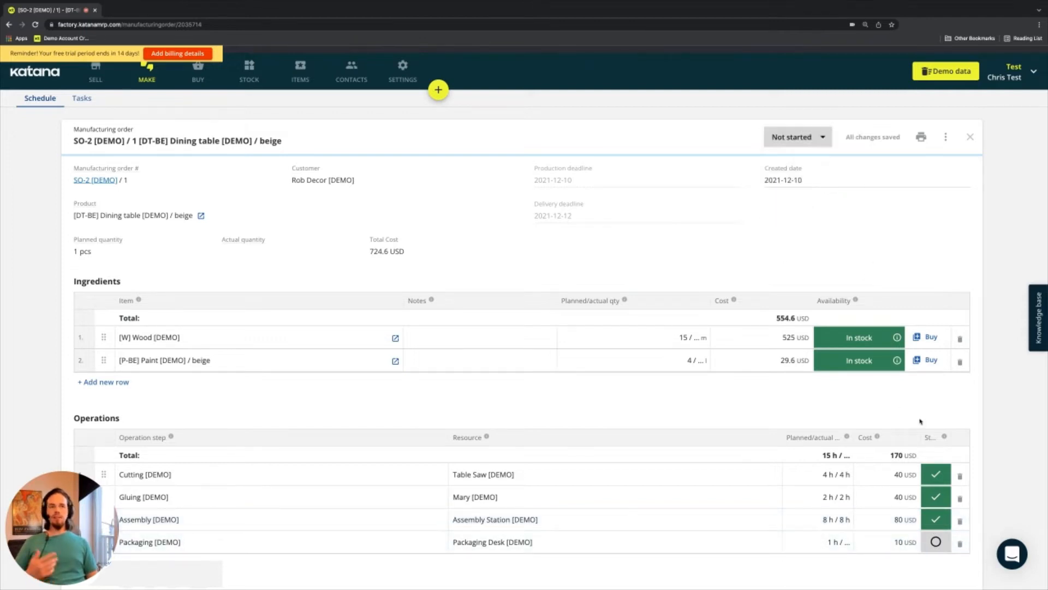
# Reset the operation steps to not started, leaving the order status unchanged.
pyautogui.click(935, 474)
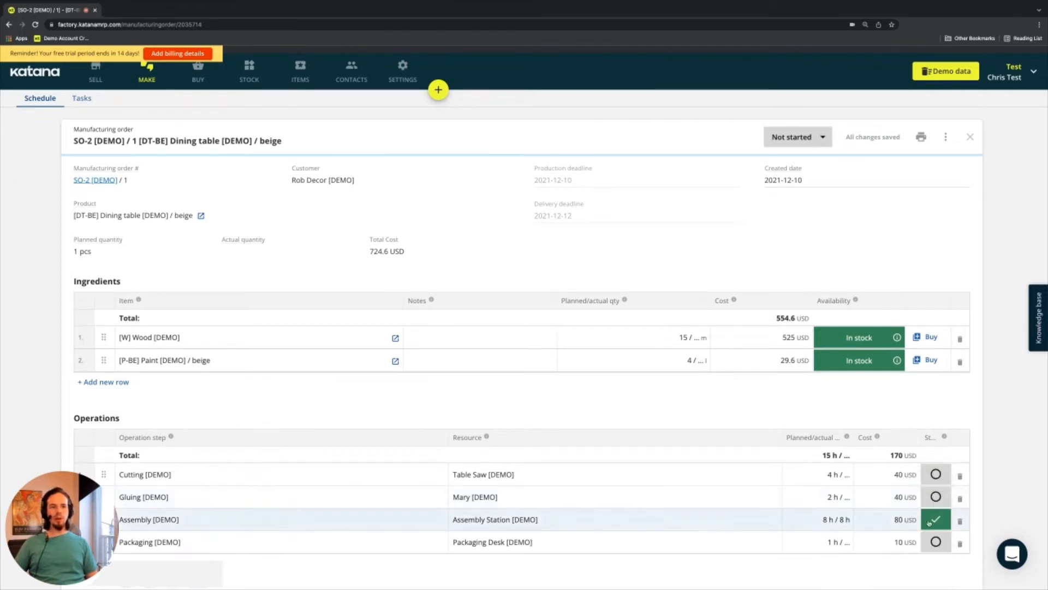
pyautogui.click(935, 519)
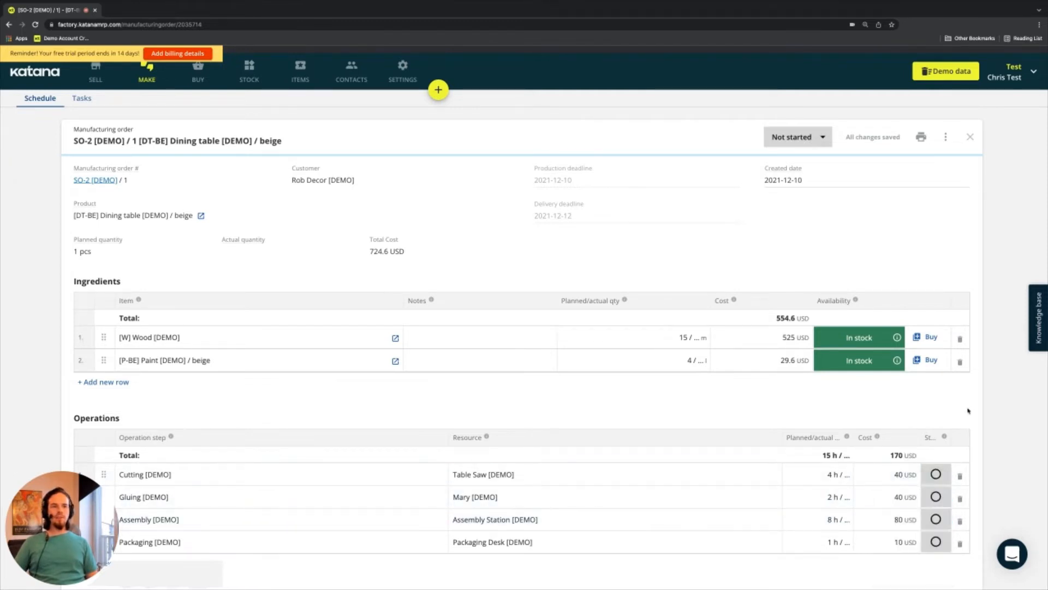
pyautogui.click(796, 136)
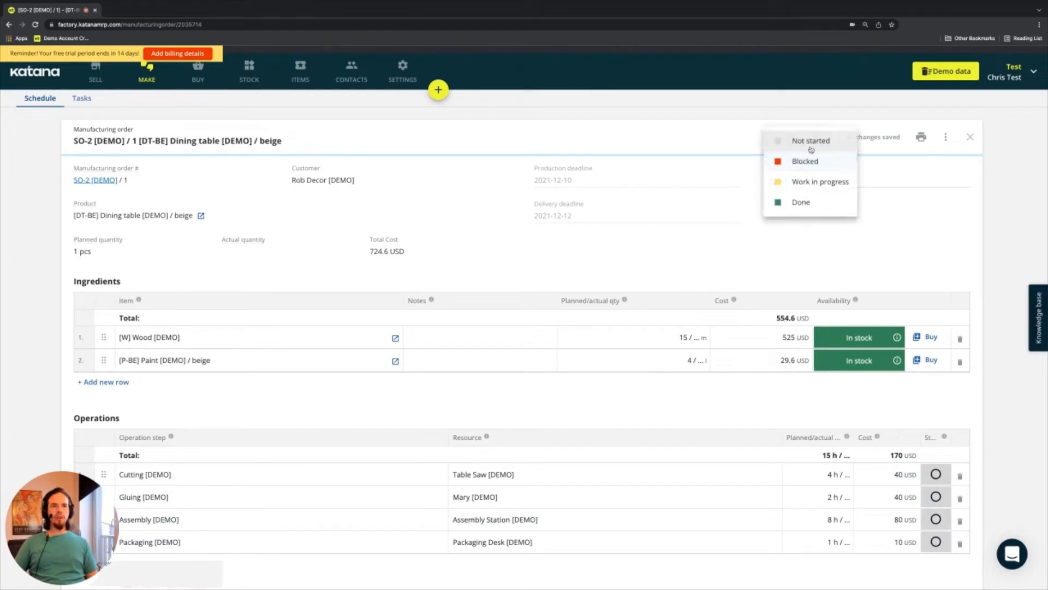
pyautogui.click(811, 140)
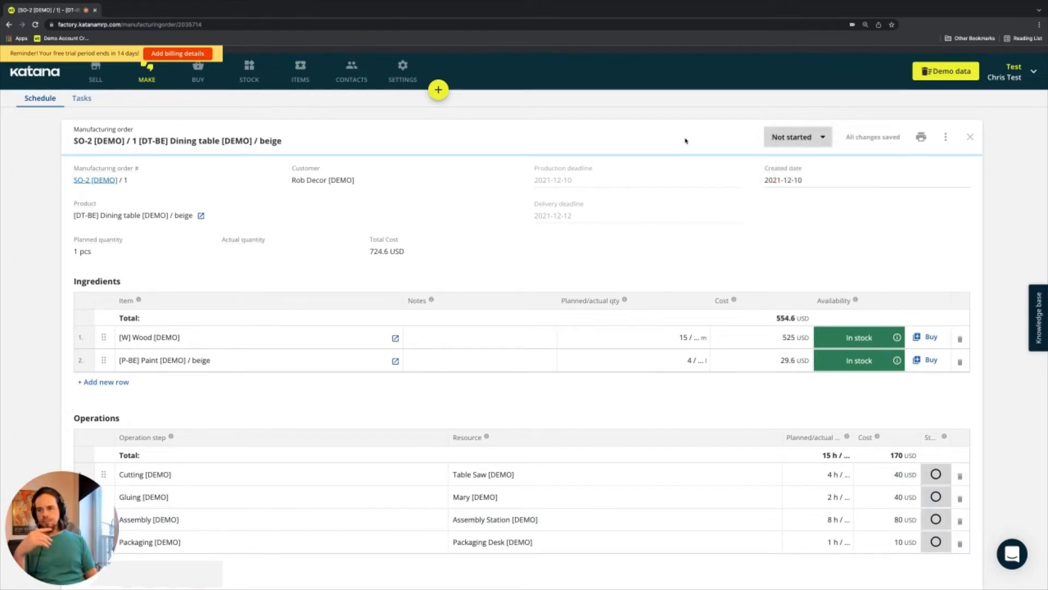
pyautogui.moveTo(935, 474)
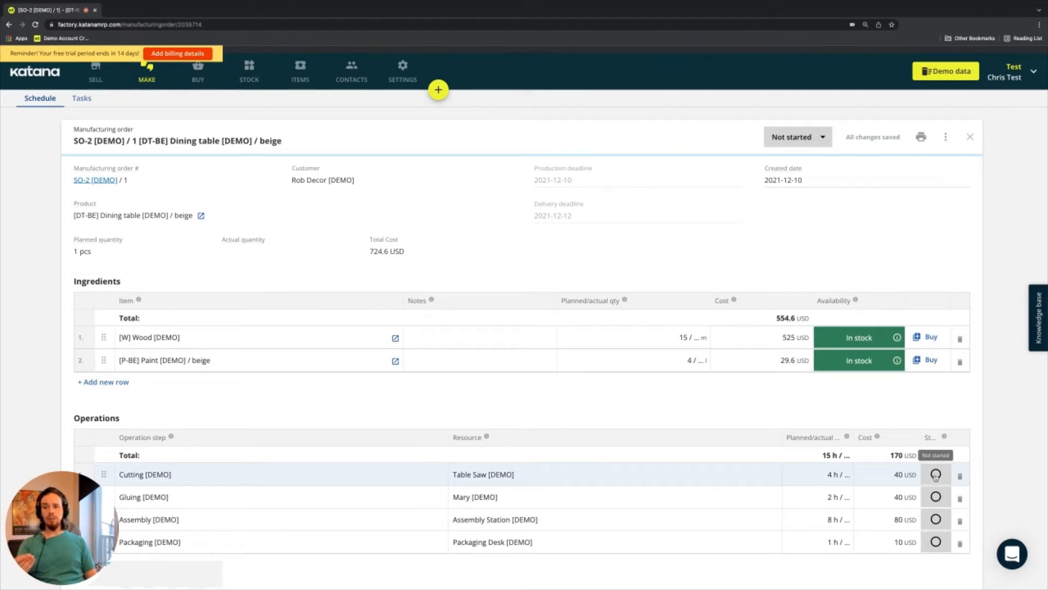
# Set the Cutting step and the following operation step to Completed.
pyautogui.click(935, 474)
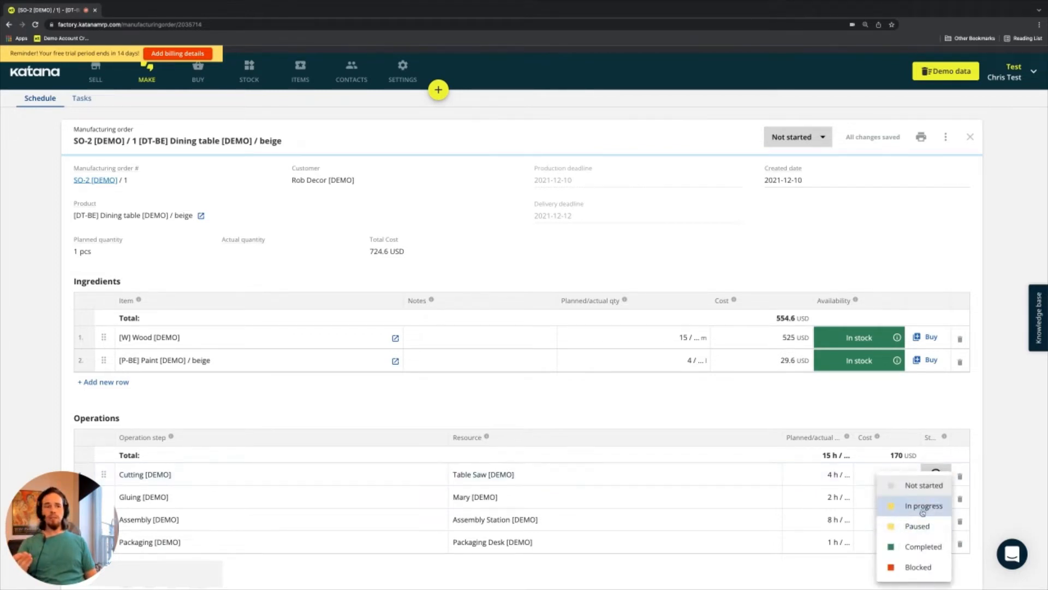
pyautogui.click(923, 505)
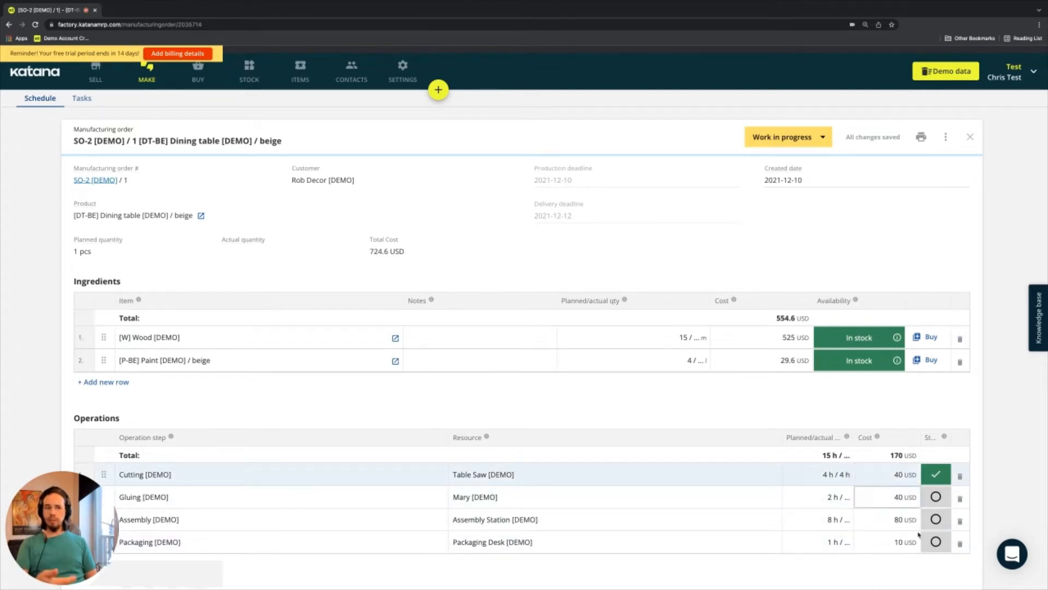
pyautogui.click(935, 496)
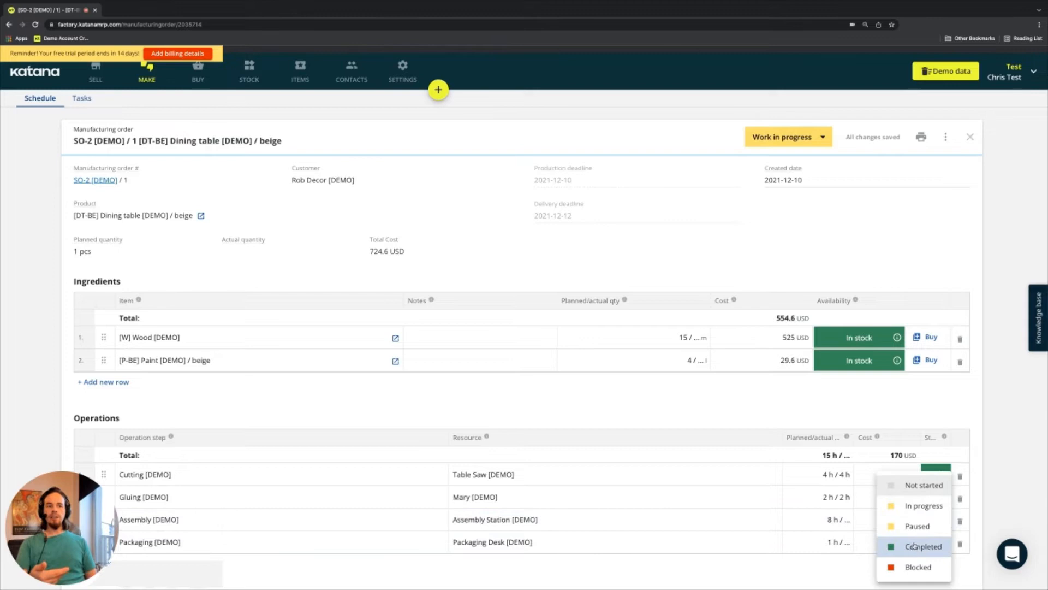
pyautogui.click(924, 546)
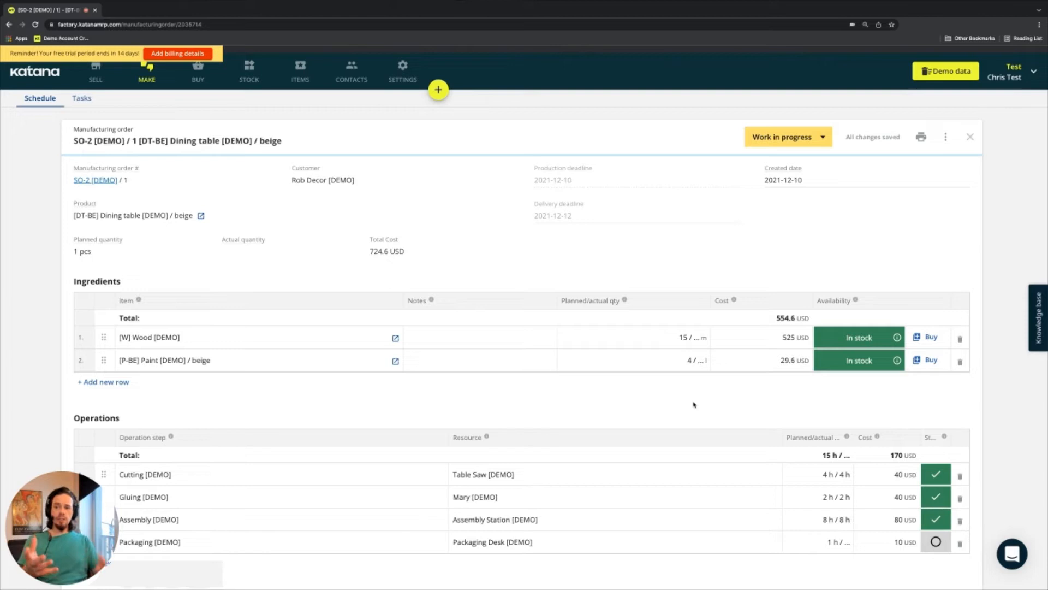
pyautogui.click(782, 136)
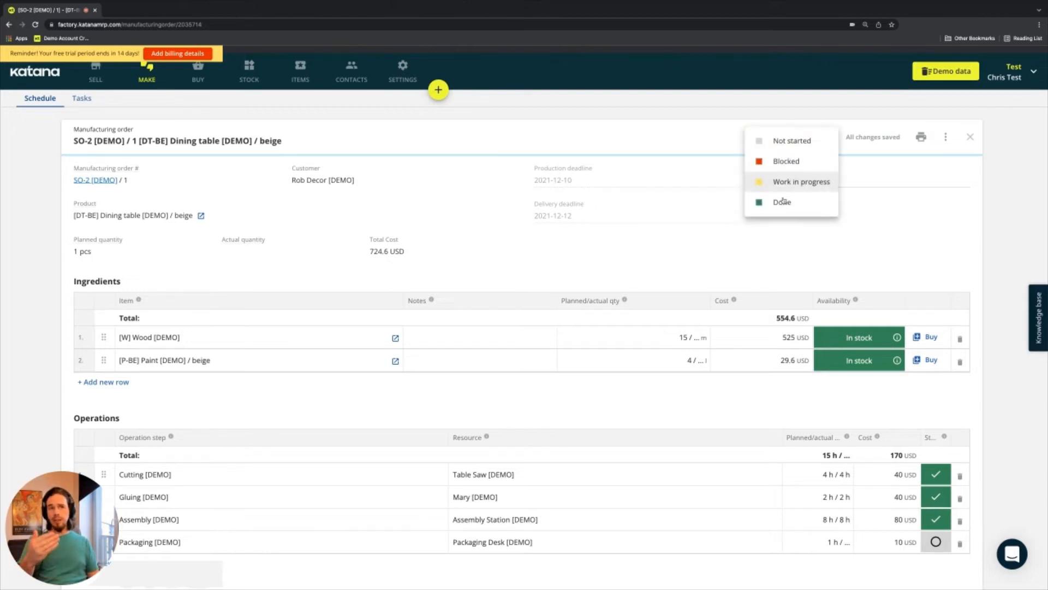
pyautogui.click(800, 181)
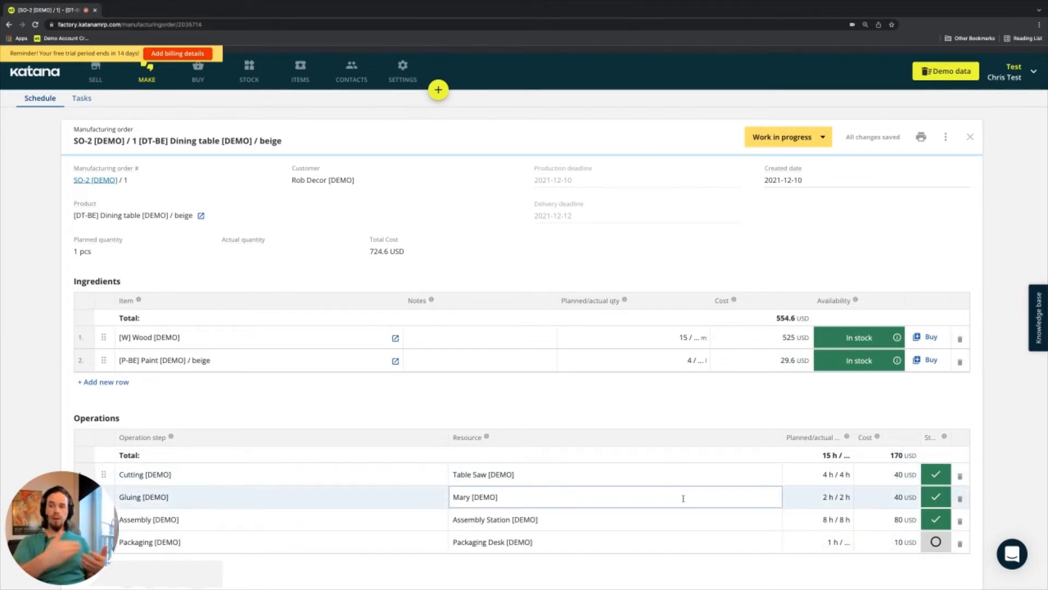
pyautogui.click(575, 474)
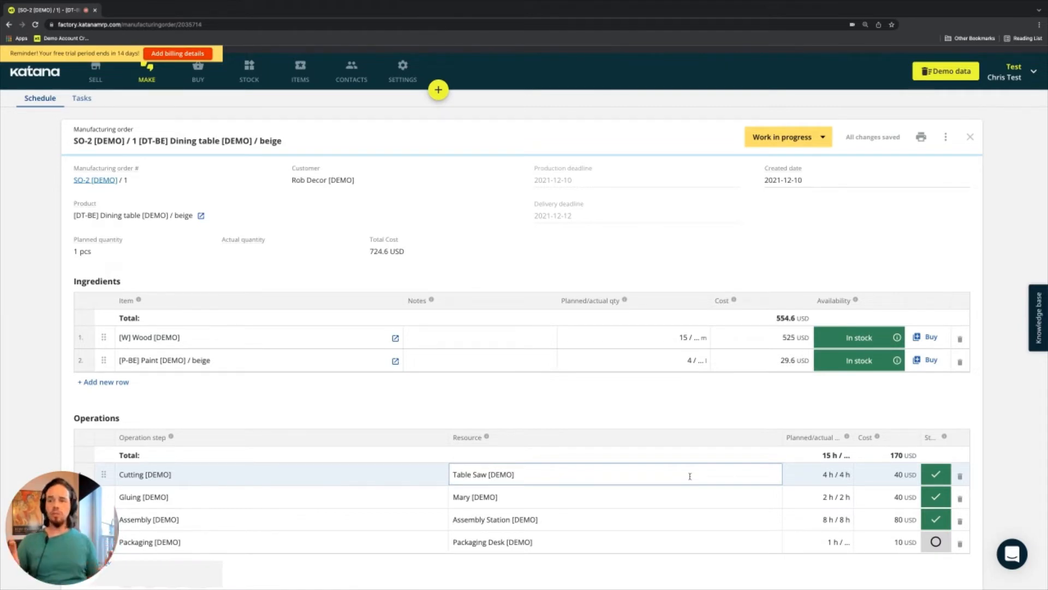
pyautogui.click(835, 474)
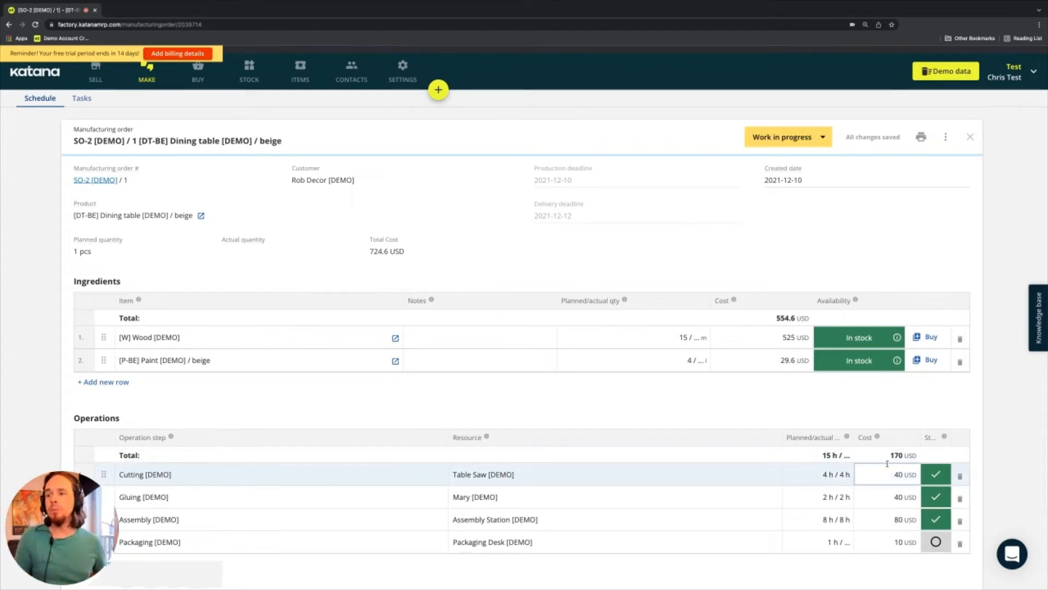
pyautogui.click(632, 337)
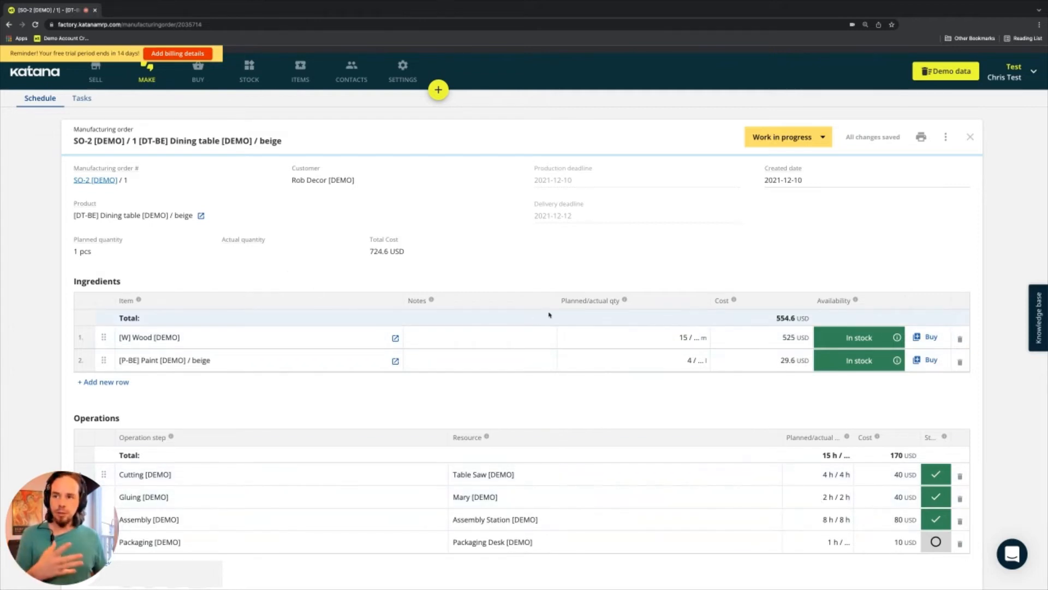
pyautogui.moveTo(599, 464)
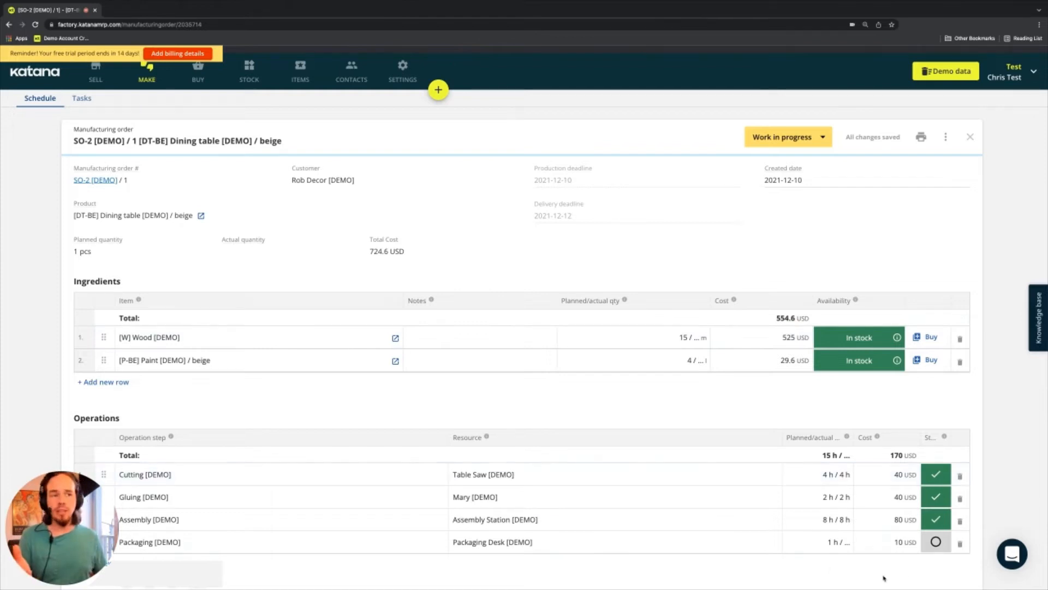
# Set the Packaging step's status to Completed.
pyautogui.click(935, 541)
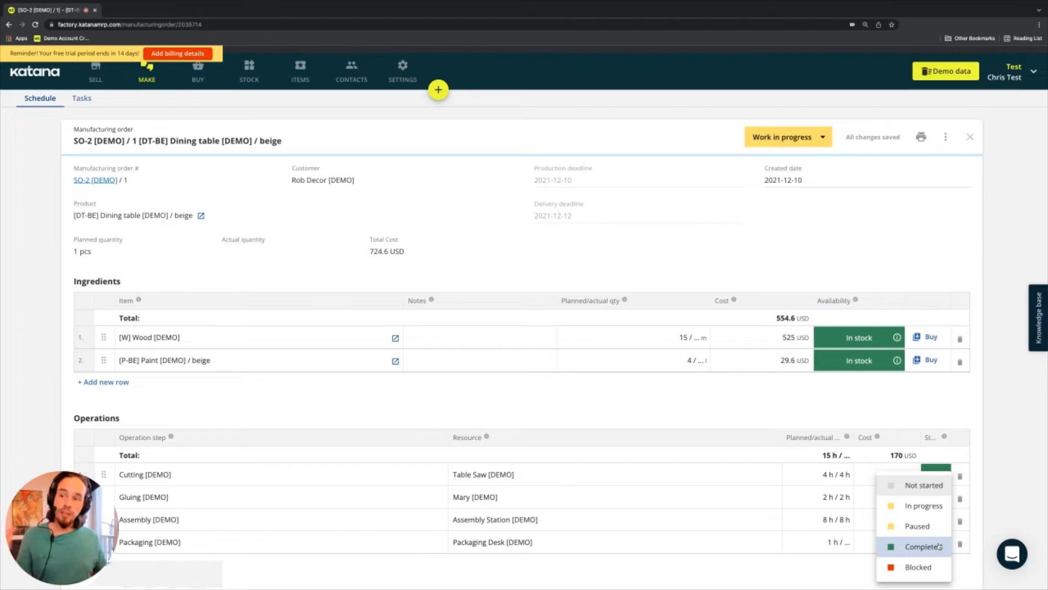
pyautogui.moveTo(468, 494)
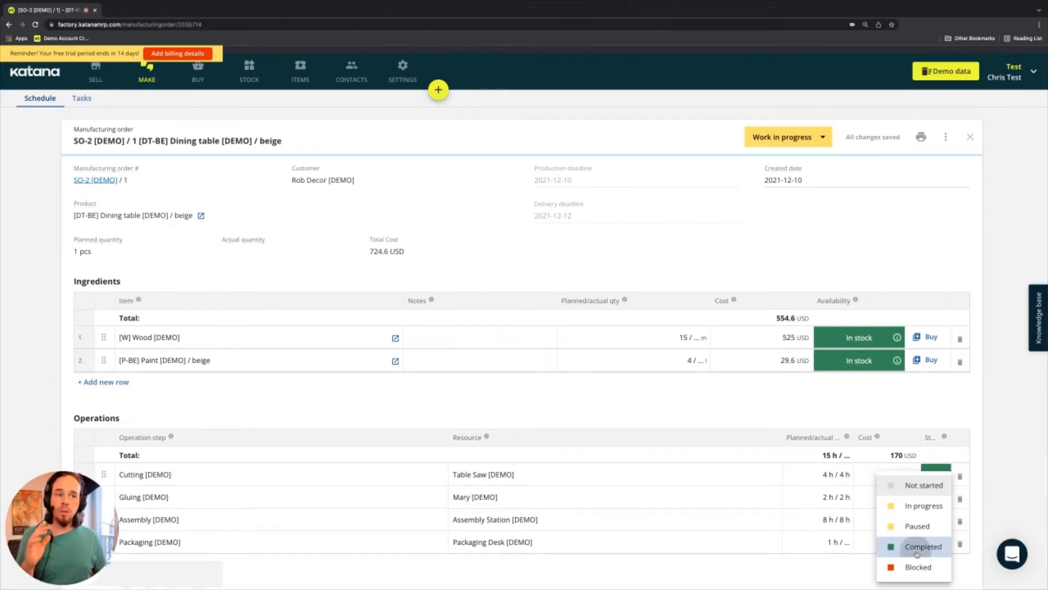
pyautogui.click(923, 546)
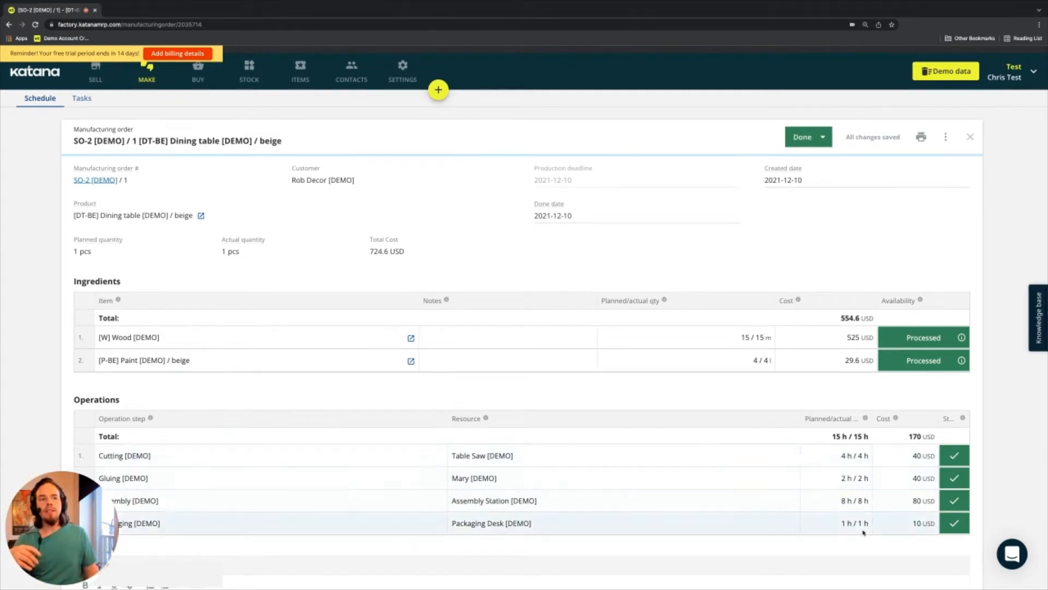
pyautogui.moveTo(919, 465)
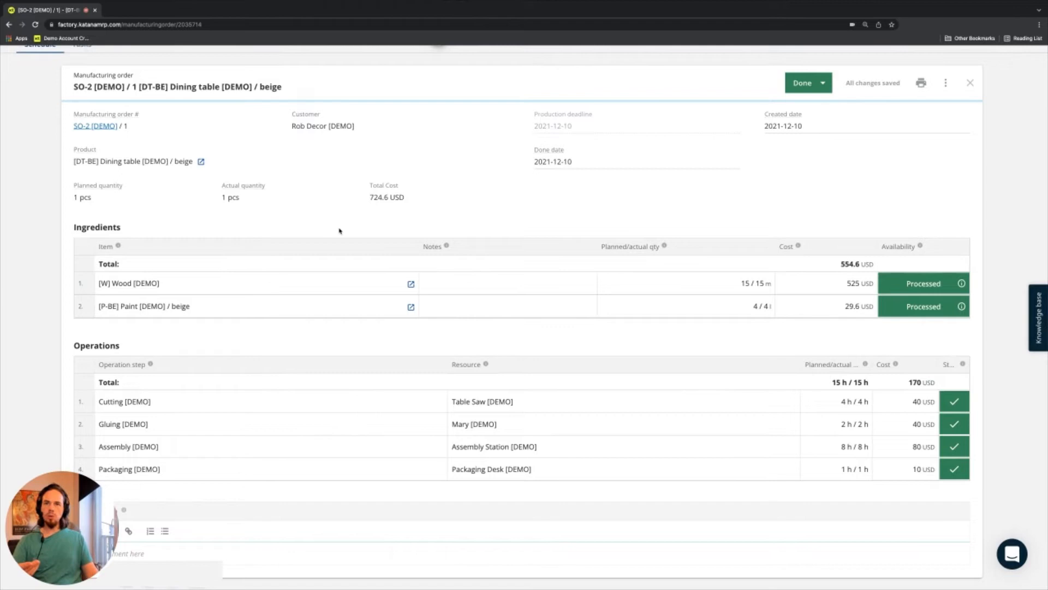
pyautogui.moveTo(398, 201)
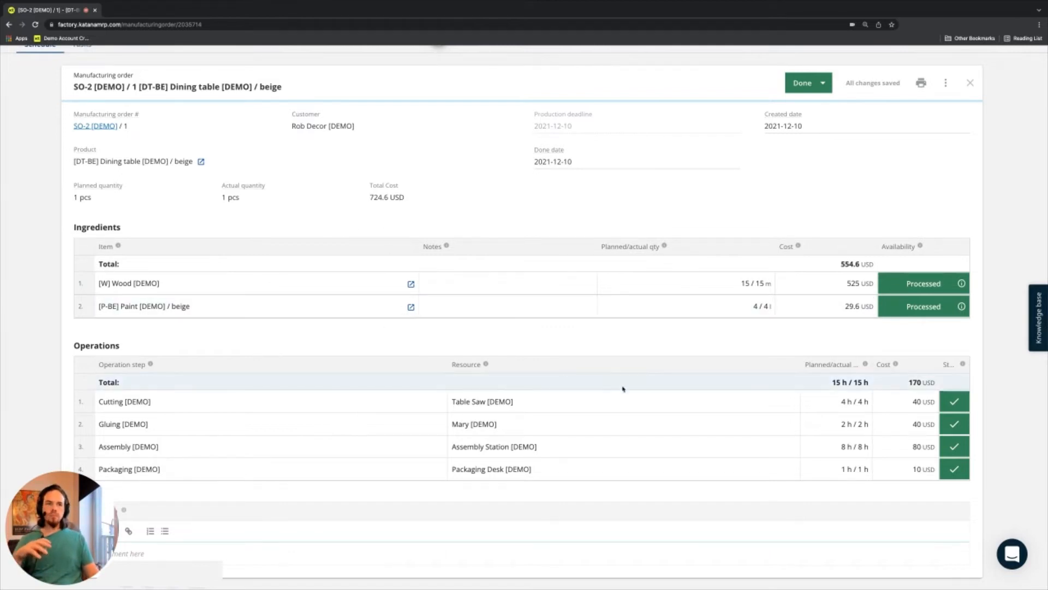
pyautogui.moveTo(727, 234)
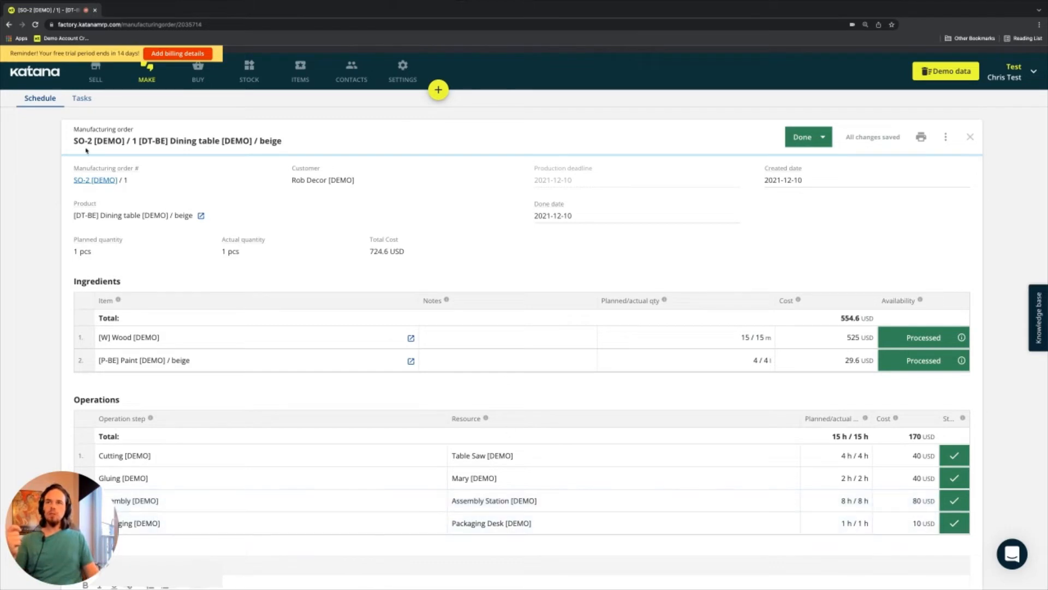
# Show the Done list of completed manufacturing orders under MAKE.
pyautogui.click(146, 71)
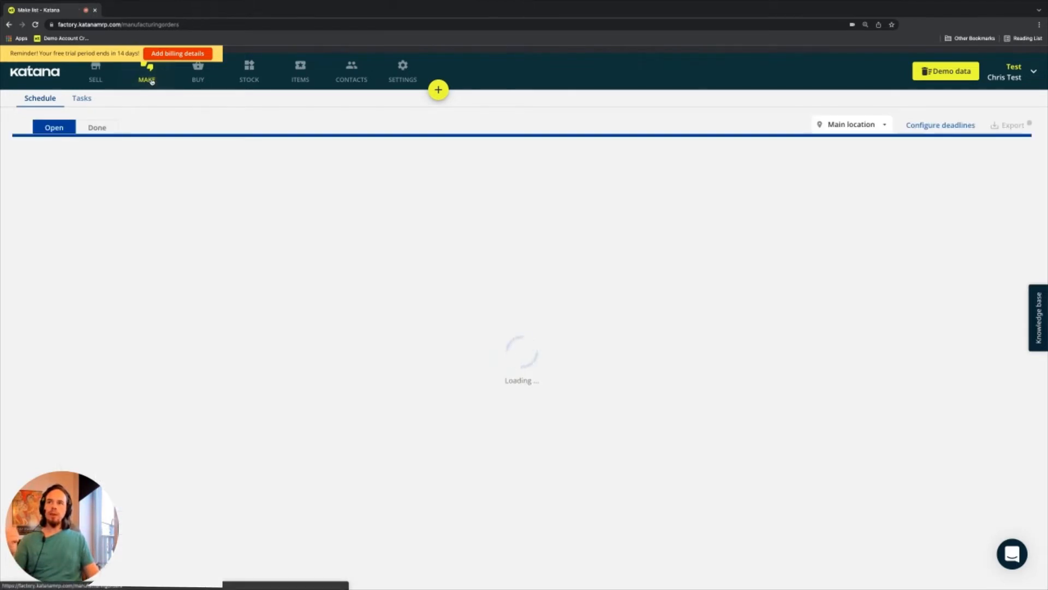
pyautogui.click(96, 127)
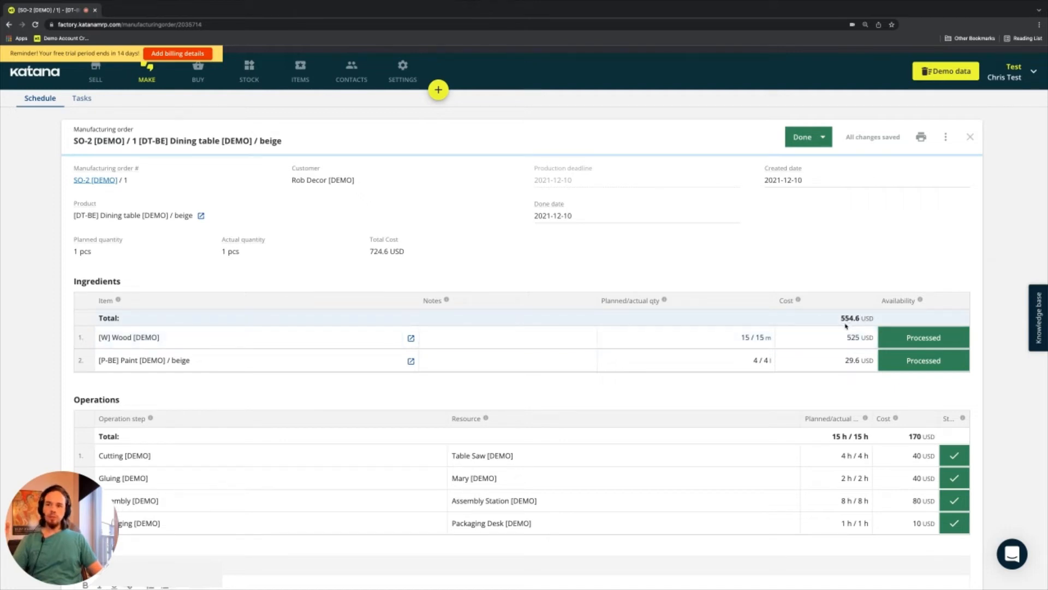
# Revert SO-2 to Not started and record wood's actual quantity as 20 m.
pyautogui.click(685, 337)
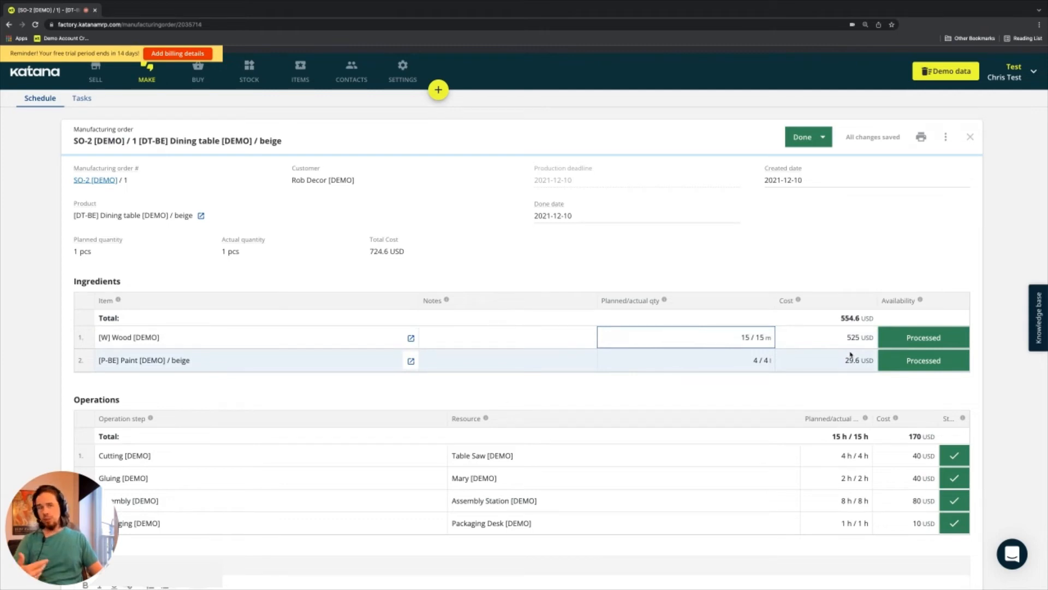
pyautogui.click(823, 137)
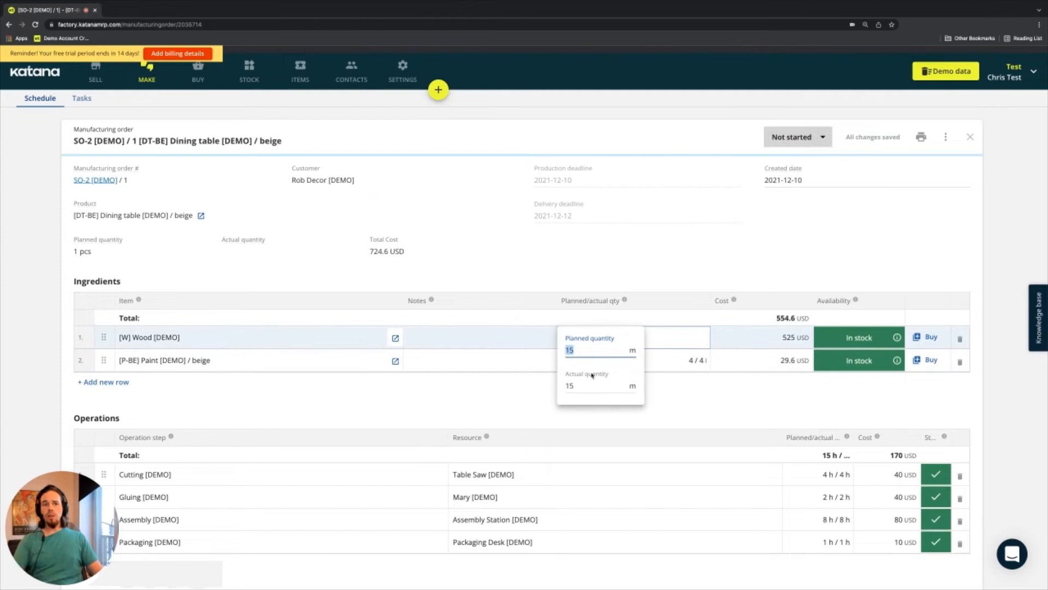
pyautogui.click(598, 386)
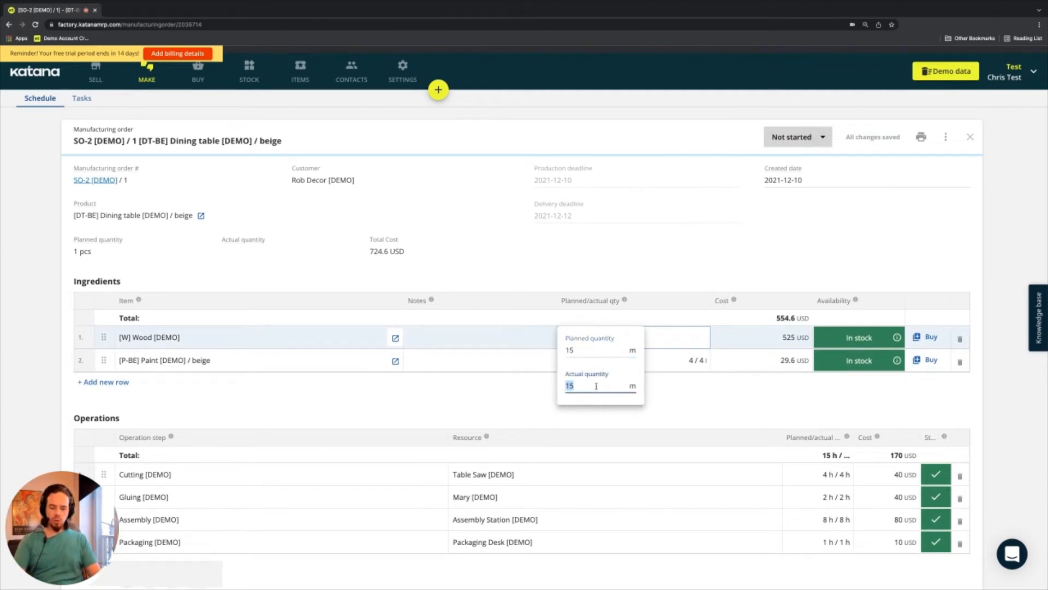
pyautogui.write('20')
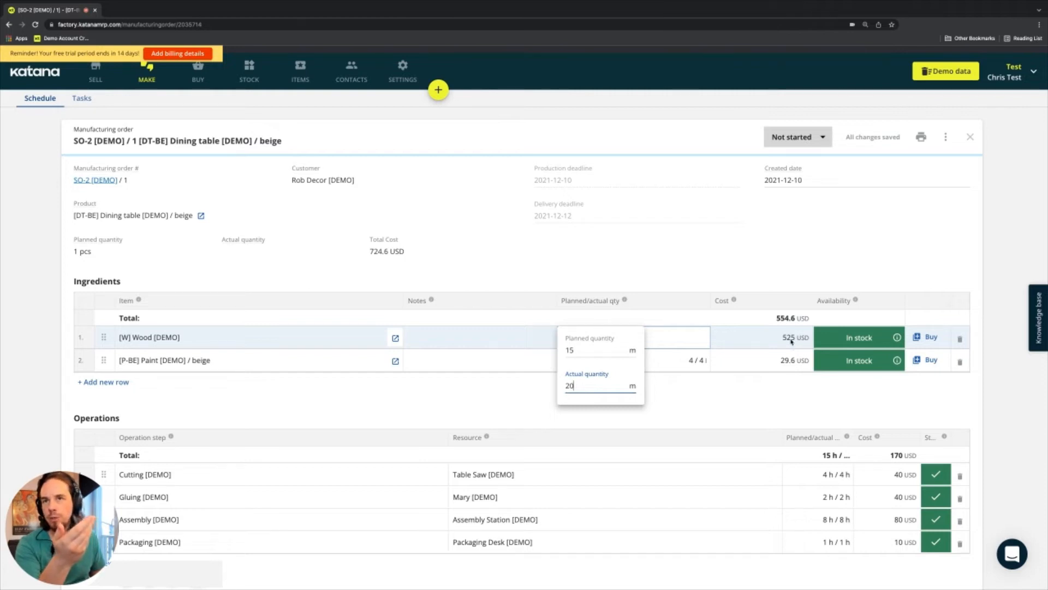
pyautogui.moveTo(711, 398)
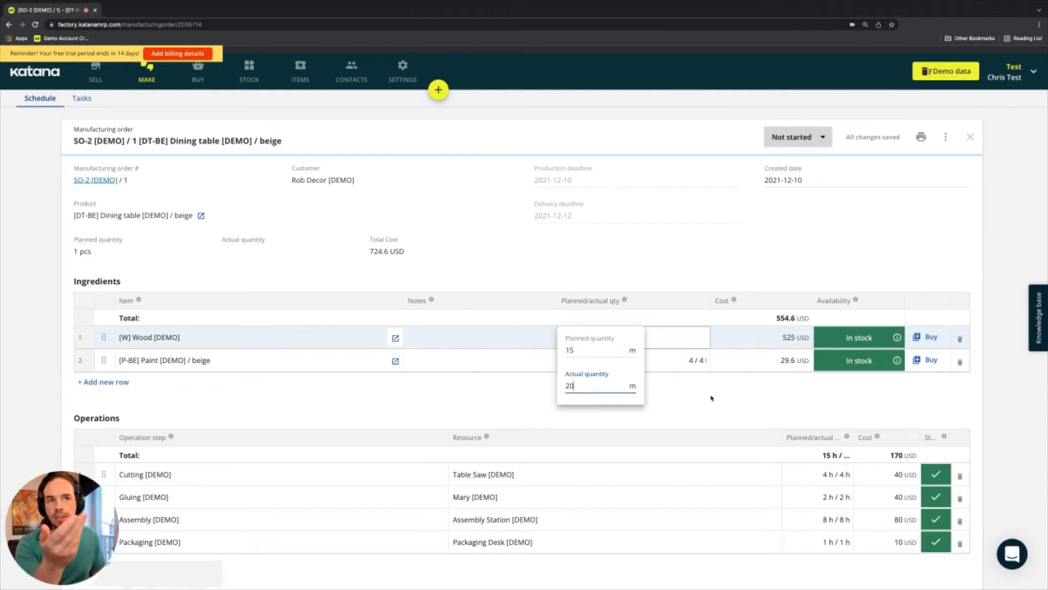
pyautogui.click(711, 398)
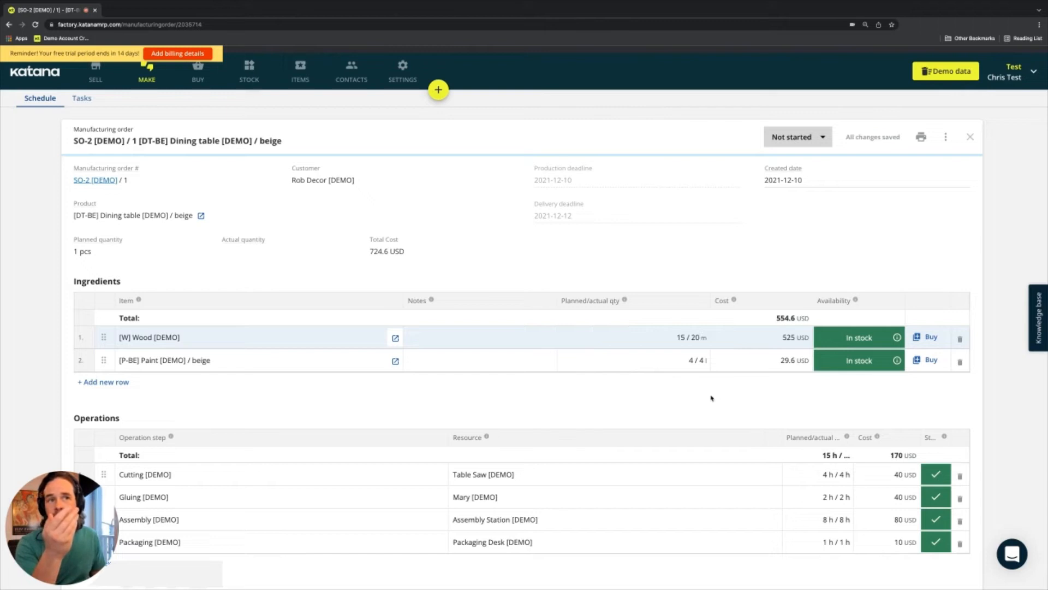
pyautogui.click(632, 337)
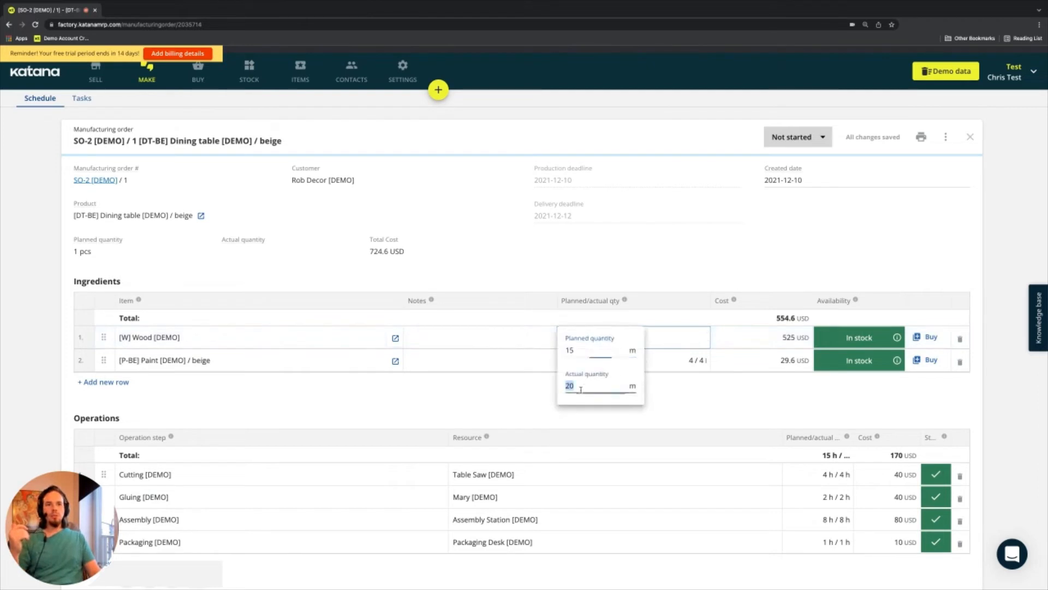
pyautogui.moveTo(450, 389)
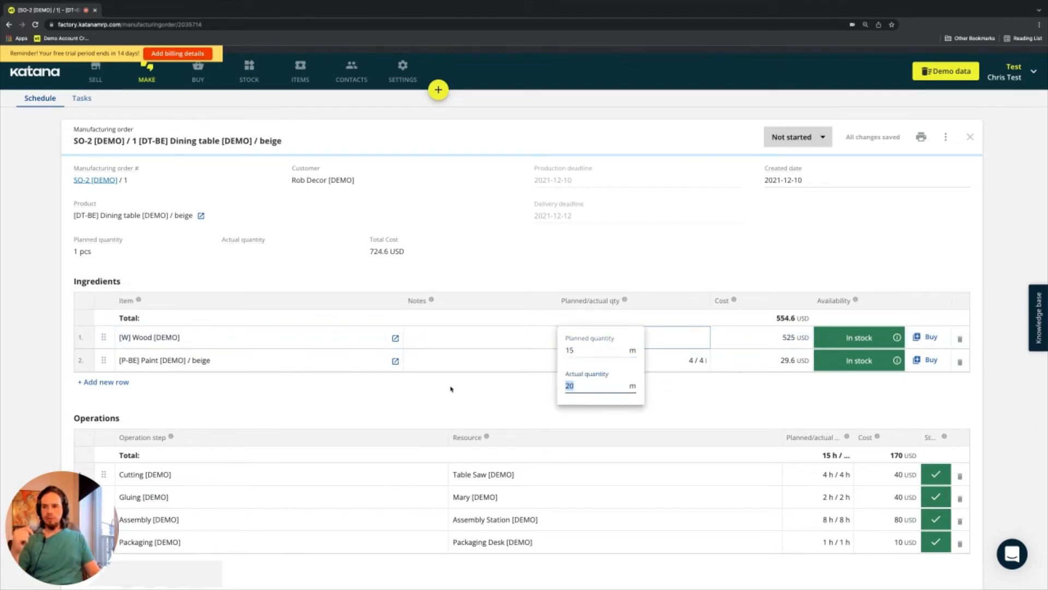
pyautogui.click(450, 389)
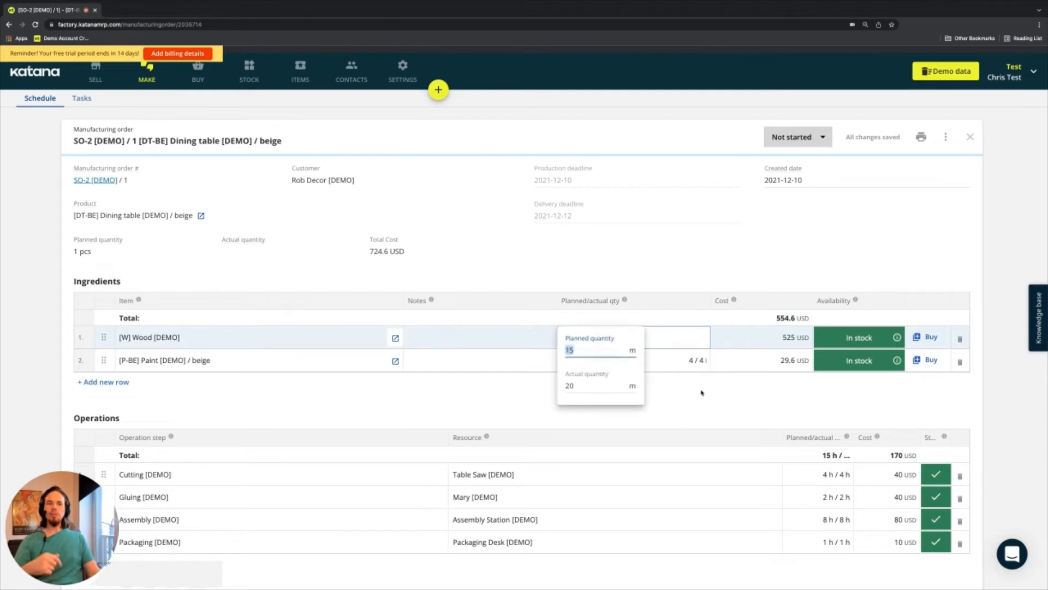
pyautogui.click(599, 385)
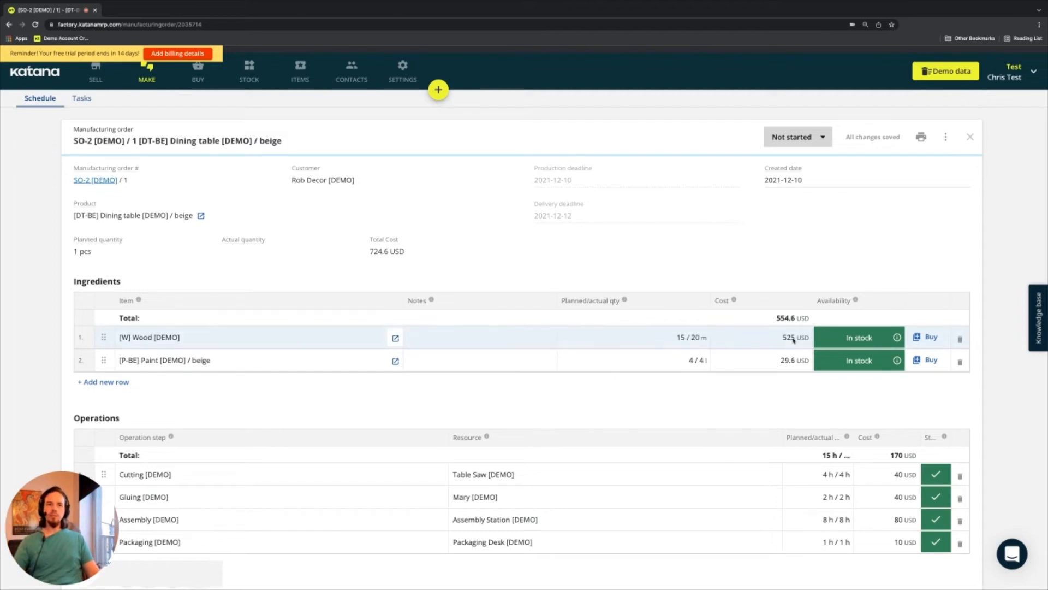
# Mark SO-2 as Done, review its costs in the list, and reopen the order.
pyautogui.click(795, 136)
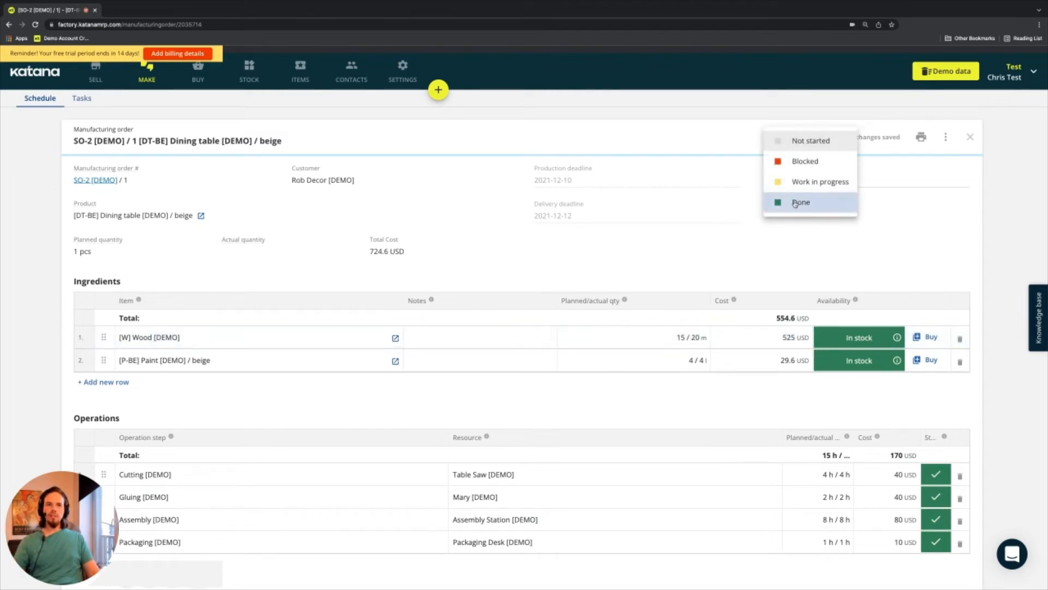
pyautogui.click(811, 140)
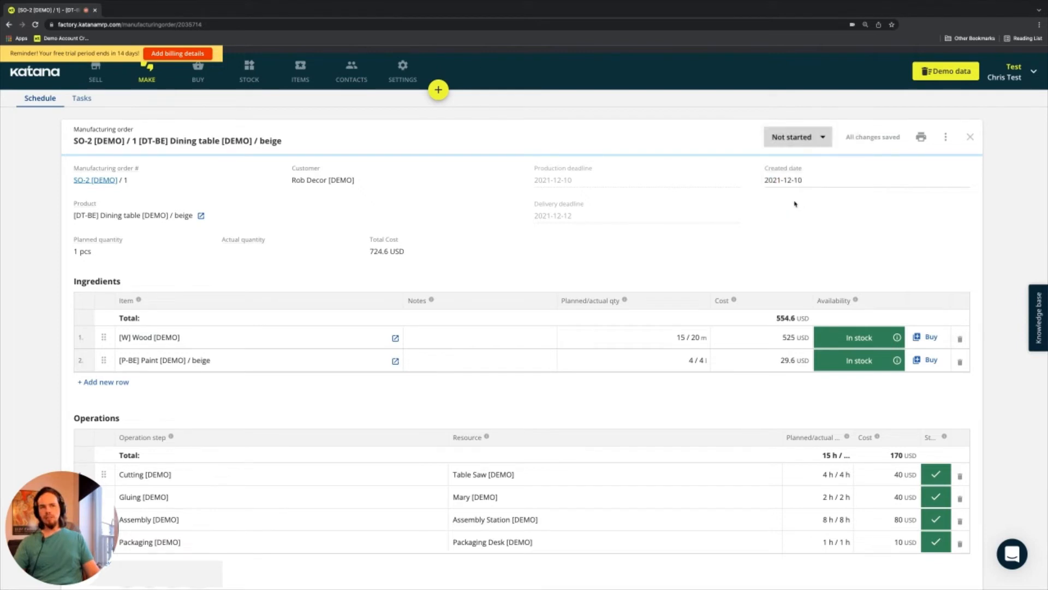
pyautogui.click(797, 137)
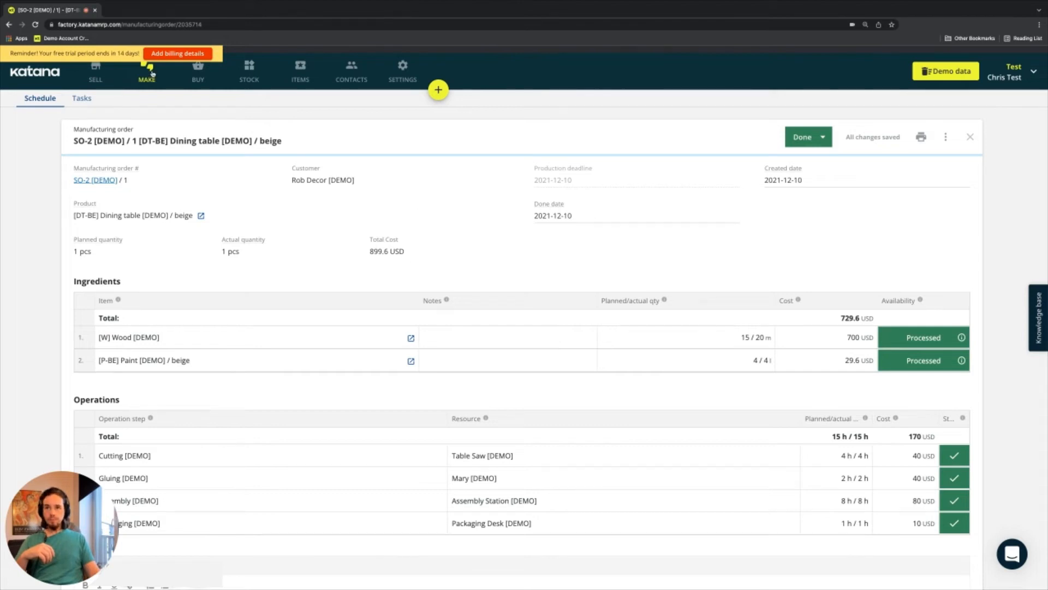
pyautogui.click(971, 137)
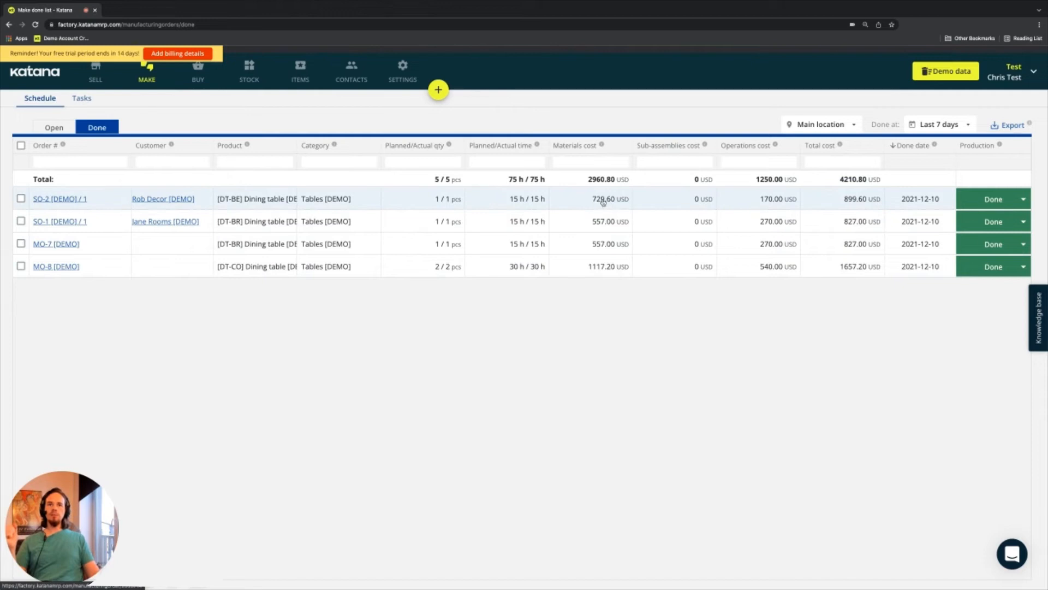
pyautogui.moveTo(596, 203)
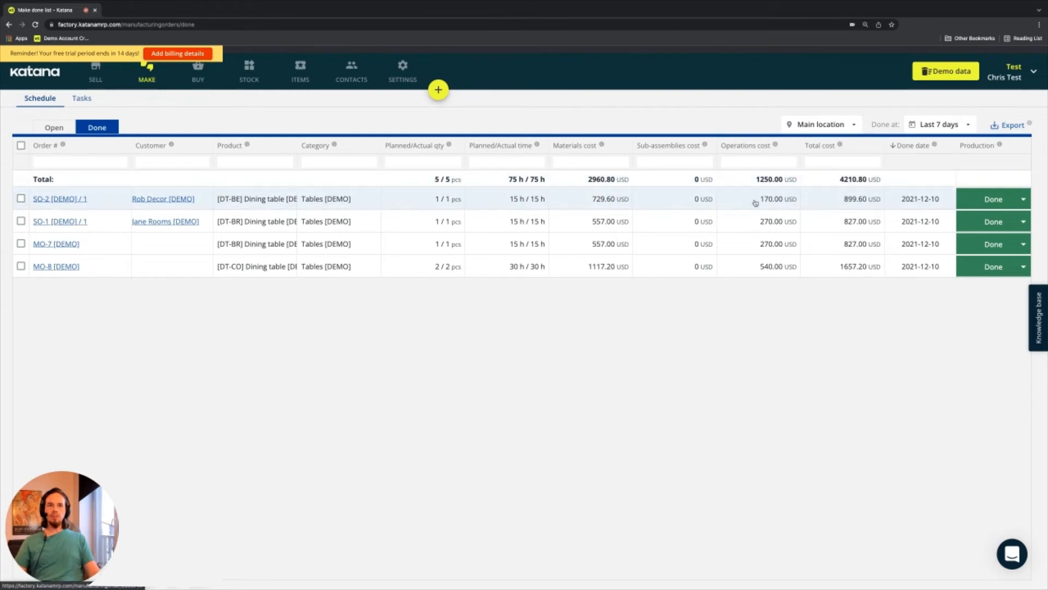
pyautogui.moveTo(781, 204)
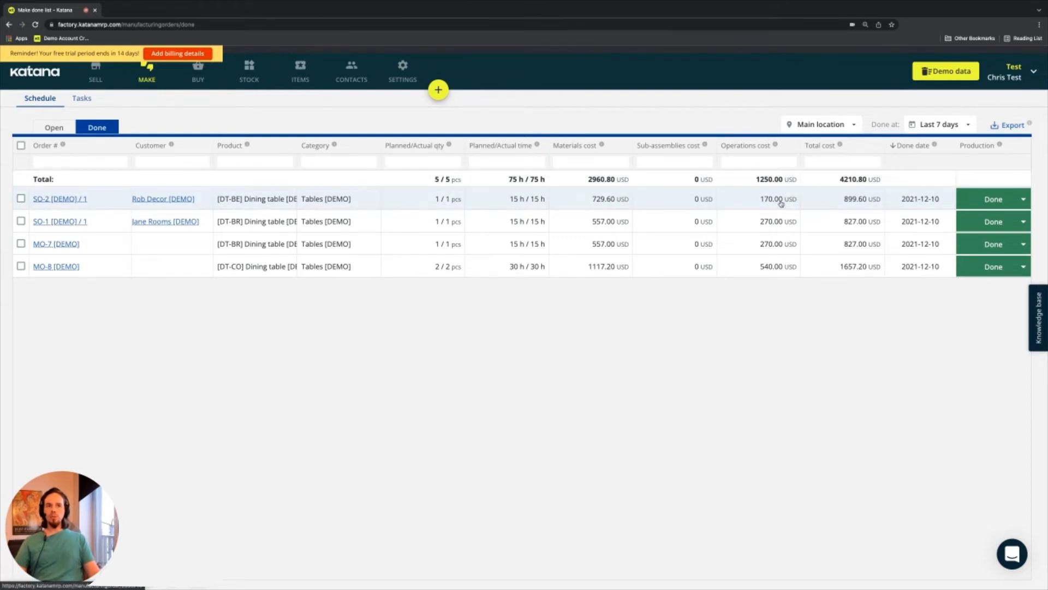
pyautogui.click(58, 199)
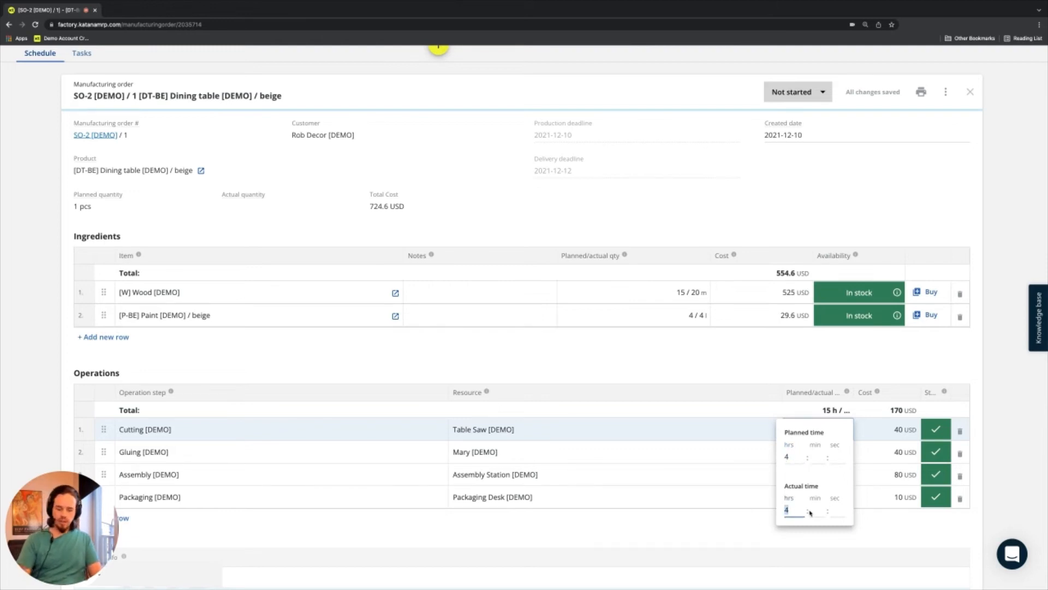
# Record 8 hours actual time for the Cutting step, costing 80 USD.
pyautogui.write('8 h')
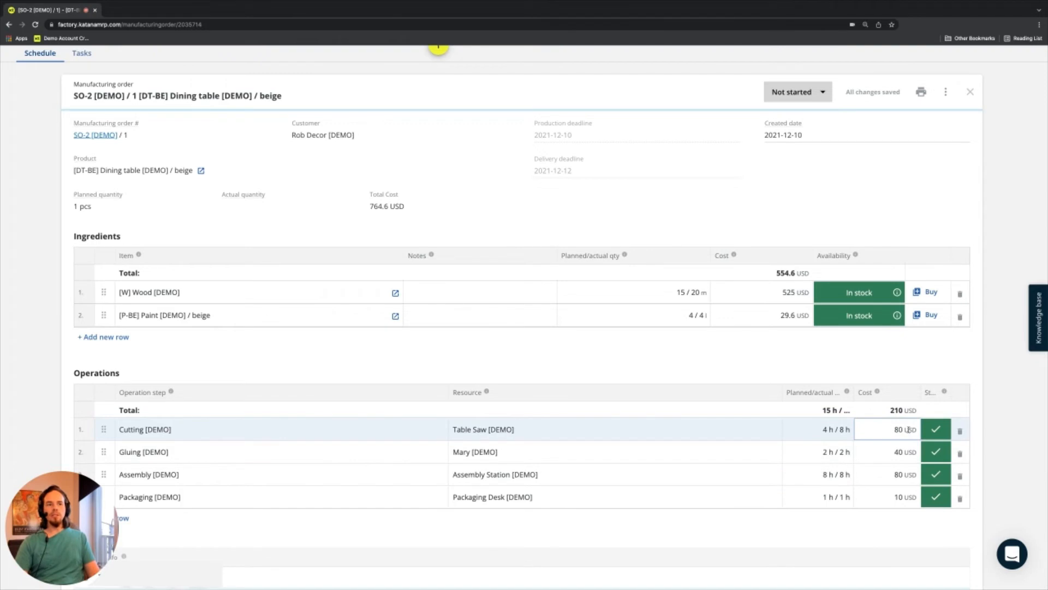
pyautogui.click(831, 428)
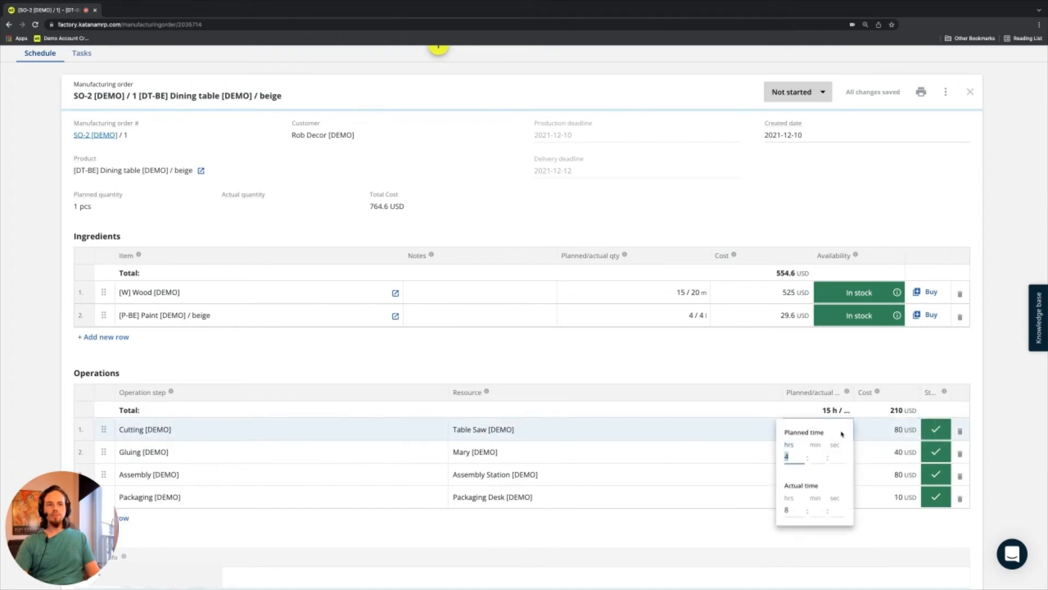
pyautogui.click(758, 371)
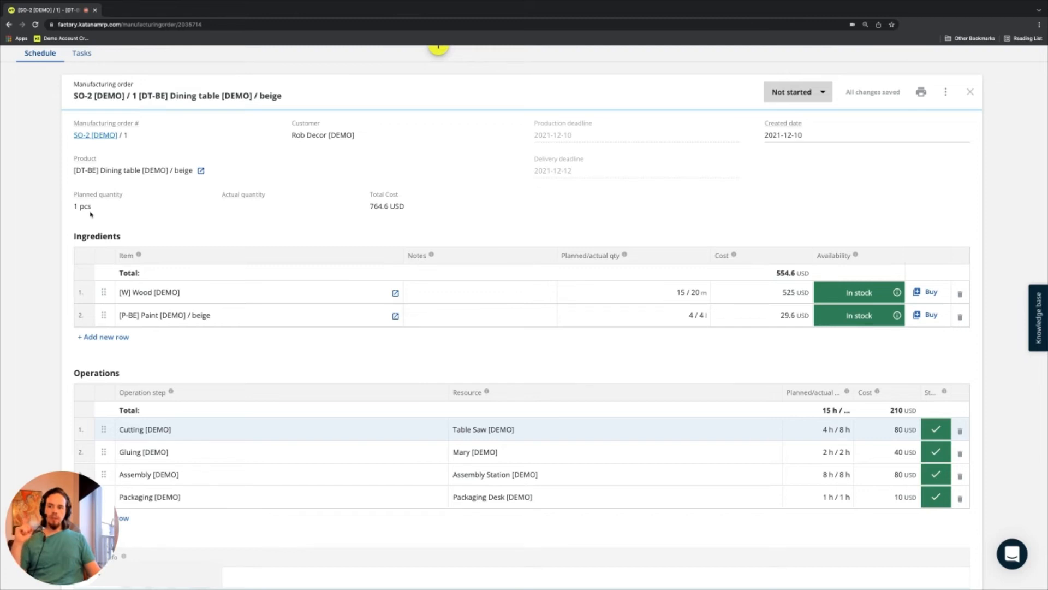
# Change the SO-2 order status to Done, bringing total cost to 939.6 USD.
pyautogui.click(797, 92)
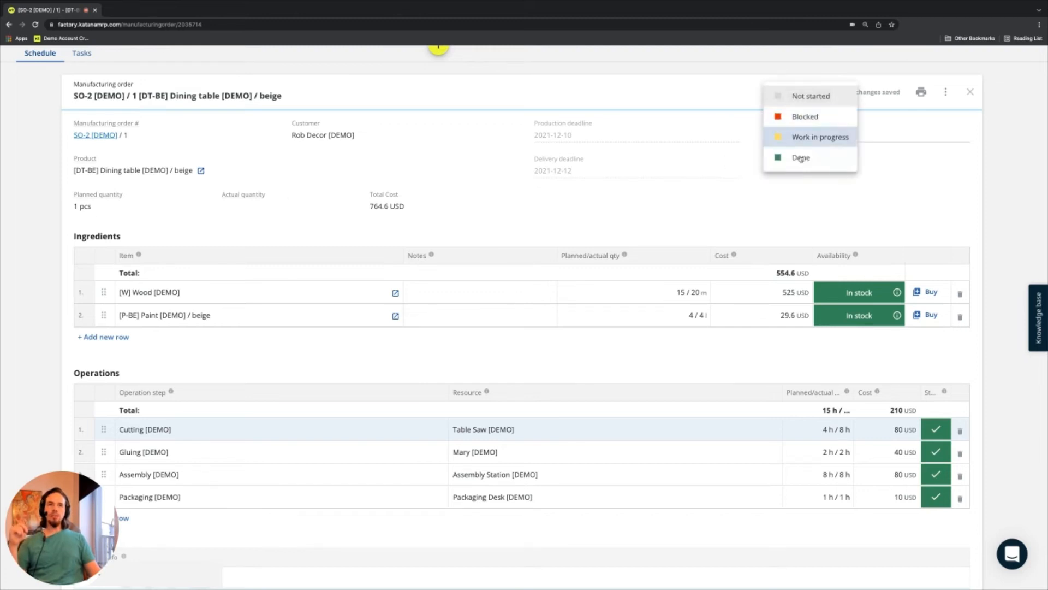
pyautogui.click(800, 157)
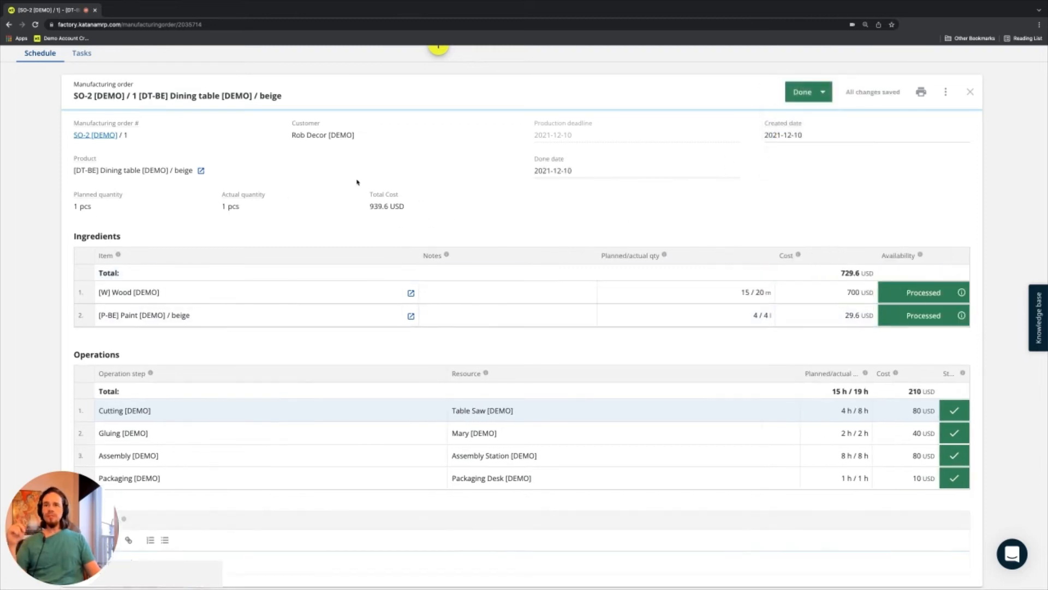
pyautogui.moveTo(393, 212)
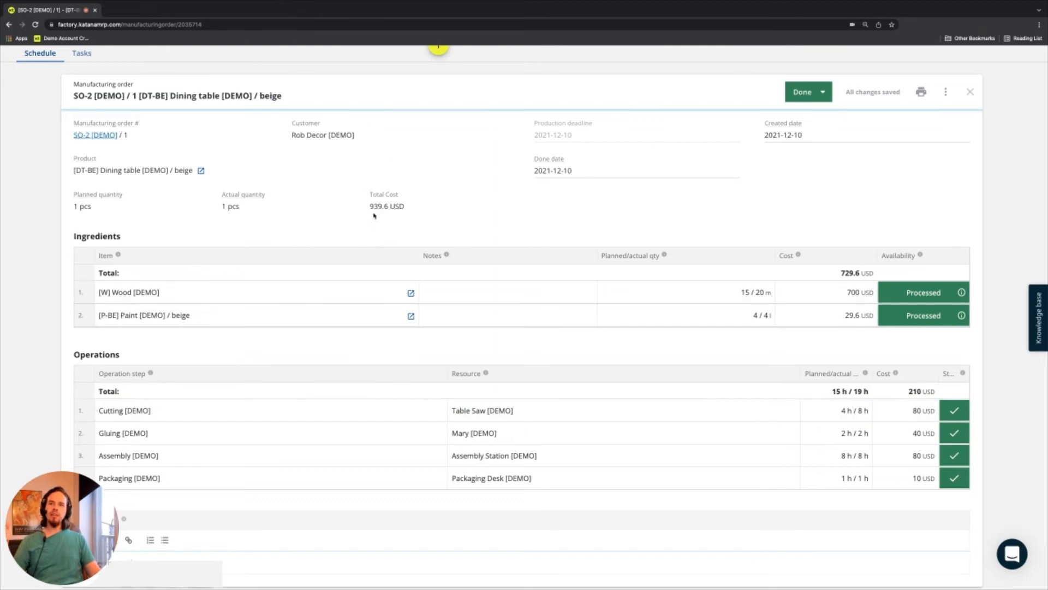
pyautogui.moveTo(376, 260)
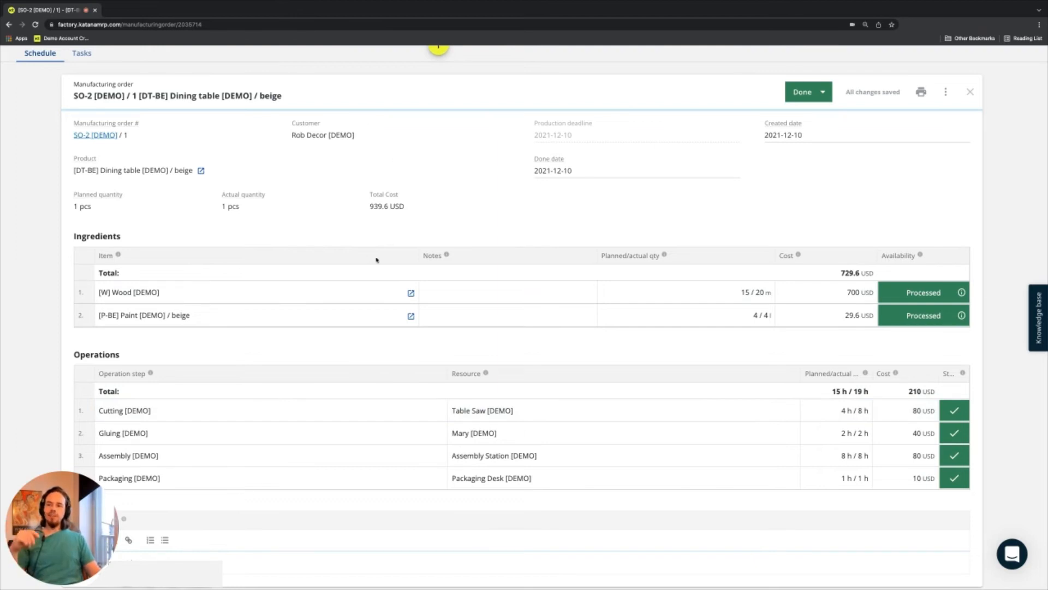
pyautogui.moveTo(381, 253)
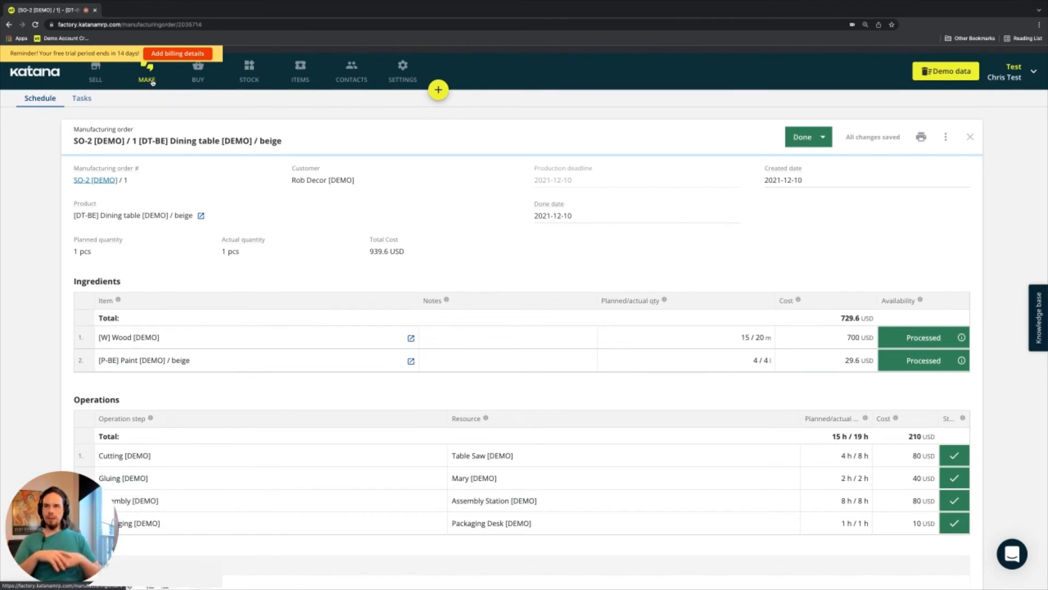
# Return to the Done orders list and widen the Product column.
pyautogui.click(970, 137)
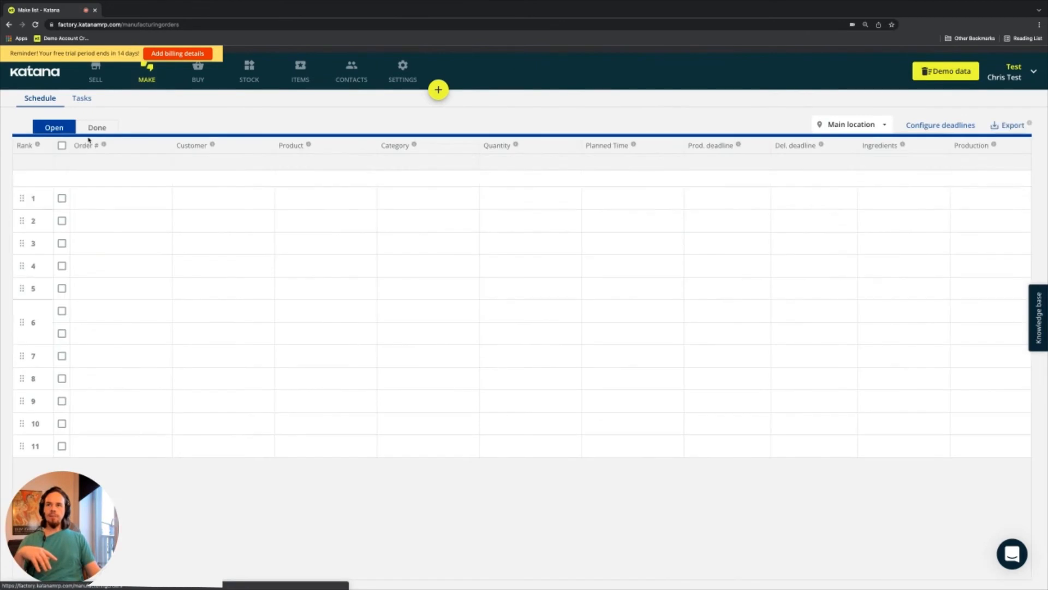
pyautogui.click(96, 127)
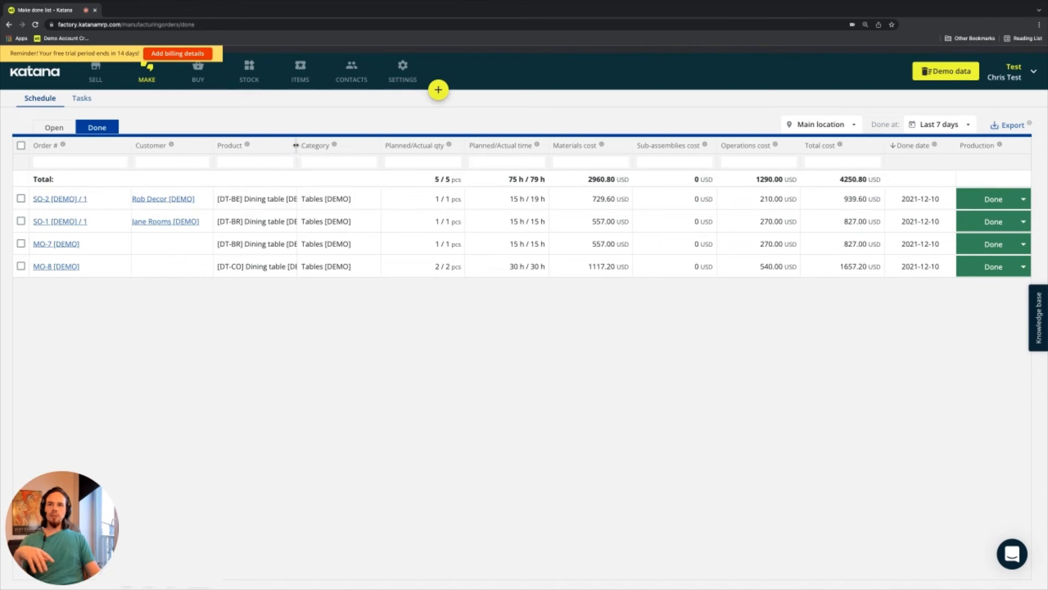
pyautogui.moveTo(296, 146); pyautogui.dragTo(365, 145)
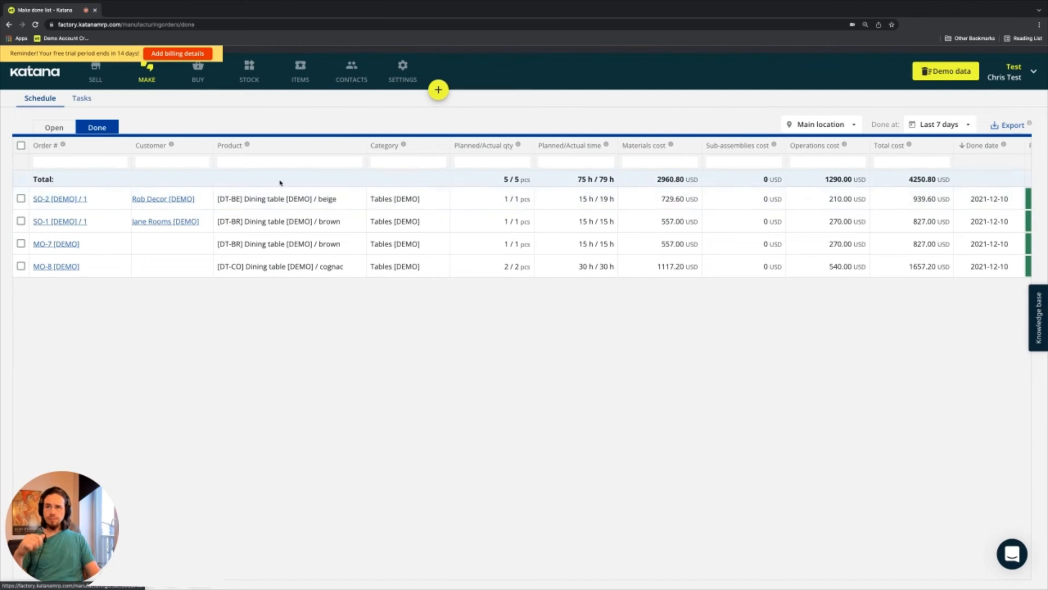
# Open the beige Dining table product card from the unfiltered Stock Products list.
pyautogui.click(249, 71)
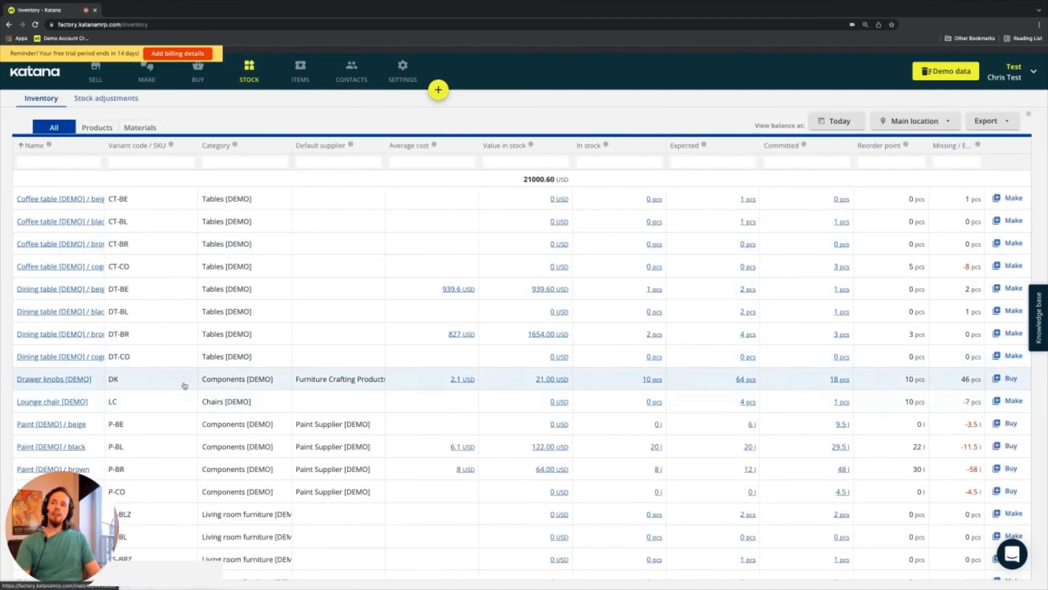
pyautogui.scroll(-3)
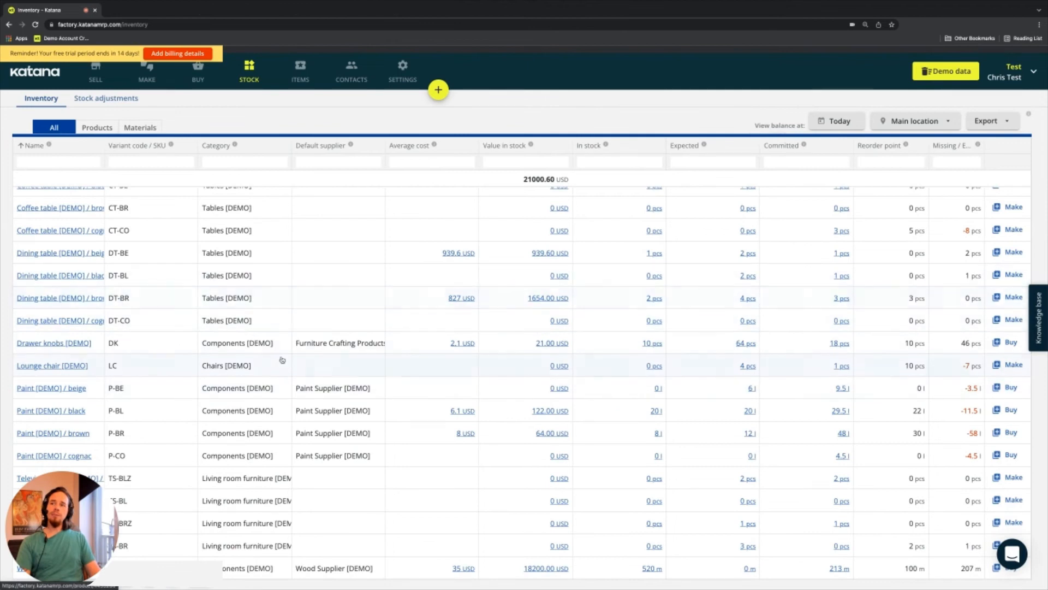
pyautogui.click(97, 128)
pyautogui.write('-')
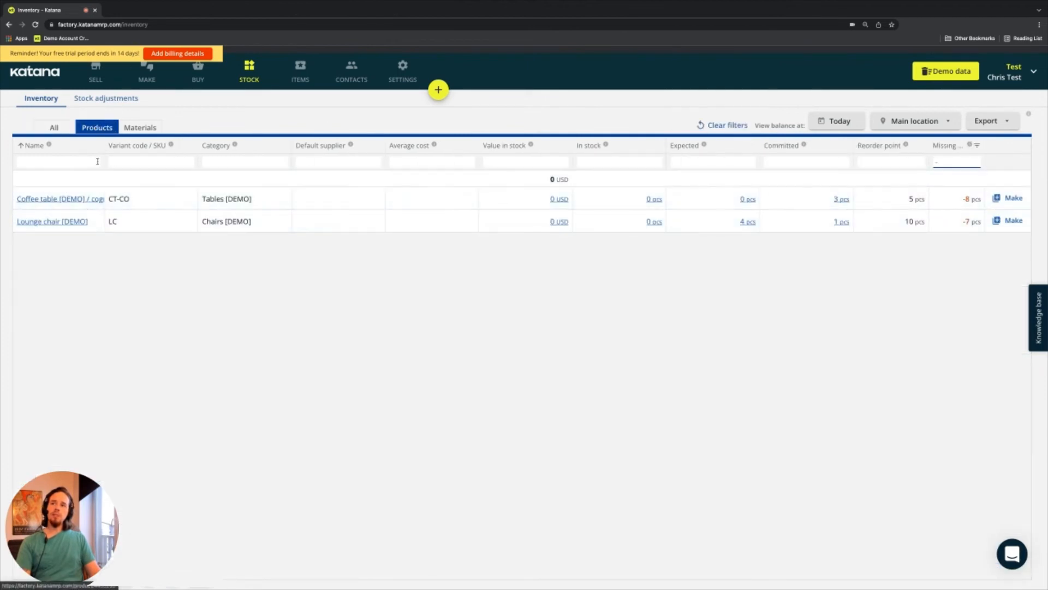
pyautogui.click(956, 161)
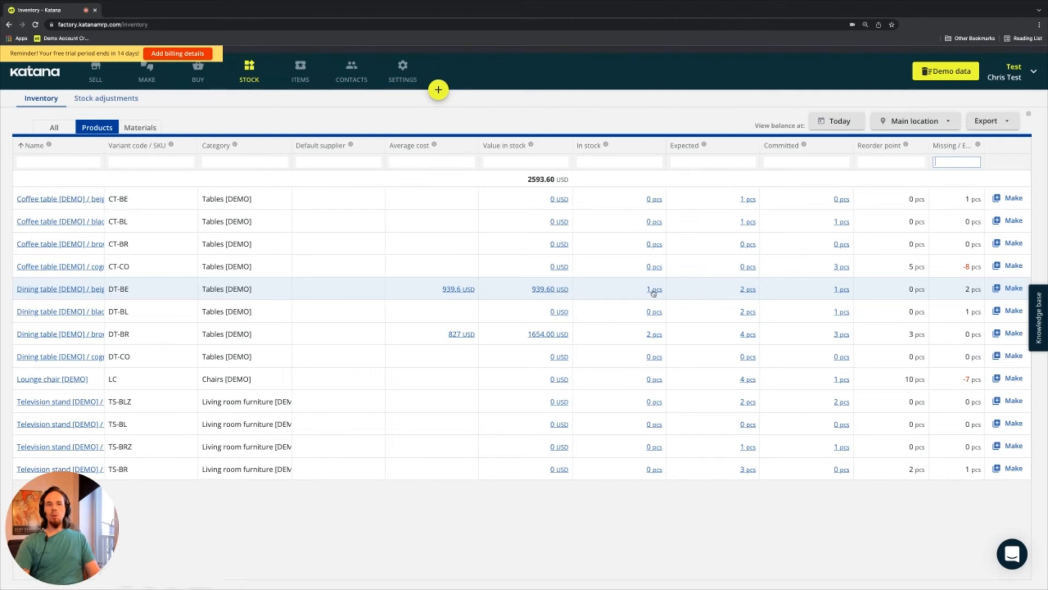
pyautogui.moveTo(542, 294)
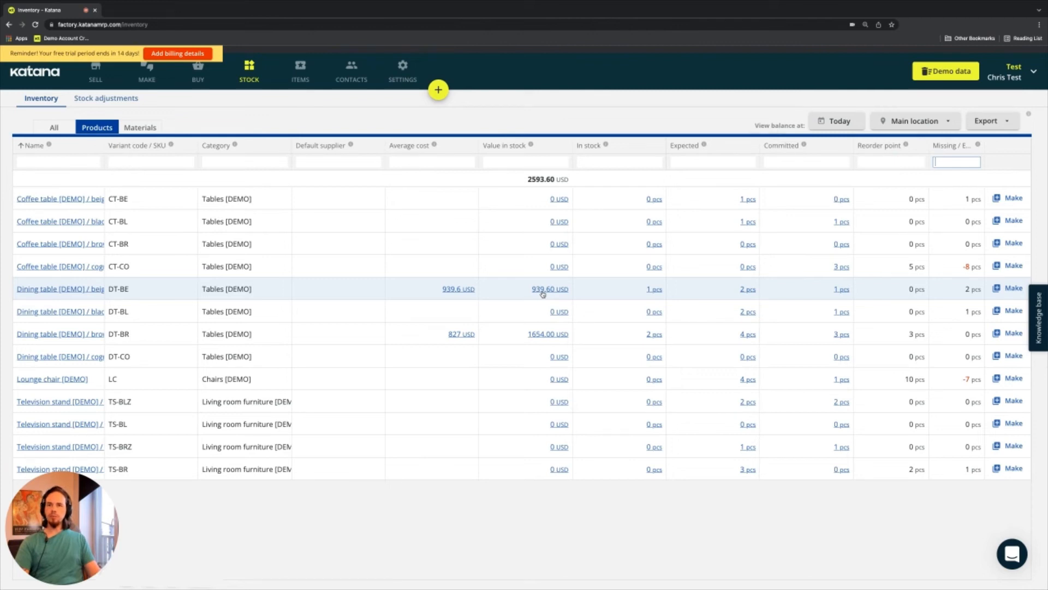
pyautogui.click(60, 288)
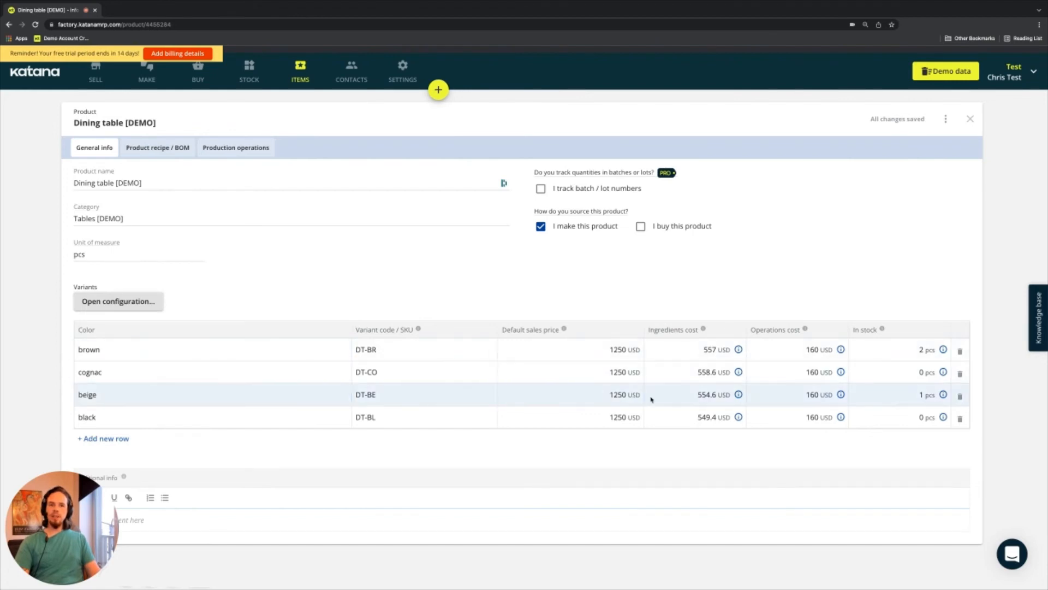
# Close the Dining table product card and return to the MAKE schedule.
pyautogui.click(569, 394)
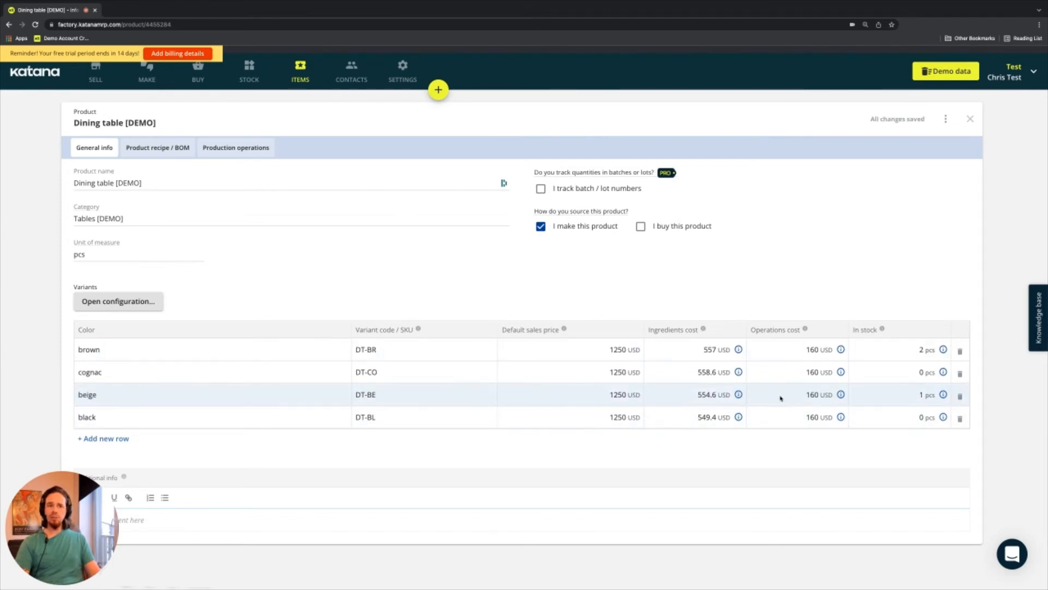
pyautogui.moveTo(748, 402)
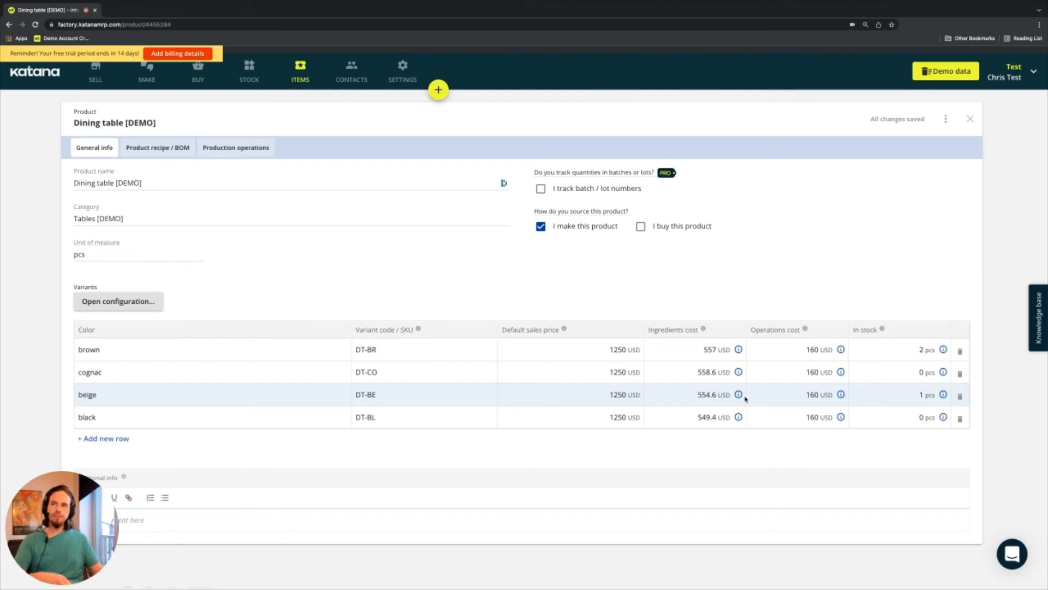
pyautogui.click(146, 72)
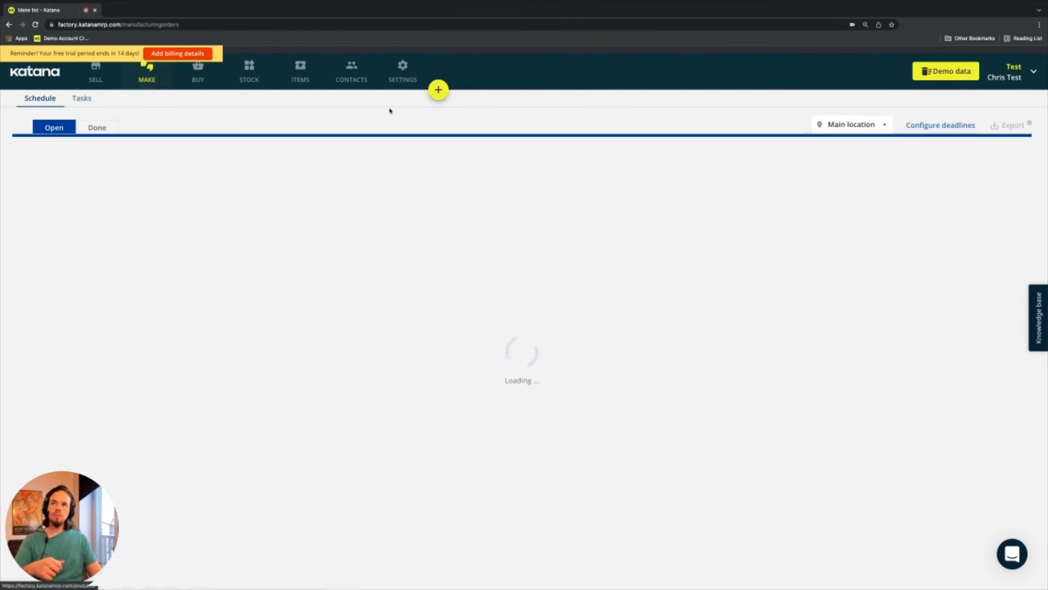
# Show the Done list of four finished dining table orders, with SO-2 / 1 totalling 939.60 USD.
pyautogui.click(98, 127)
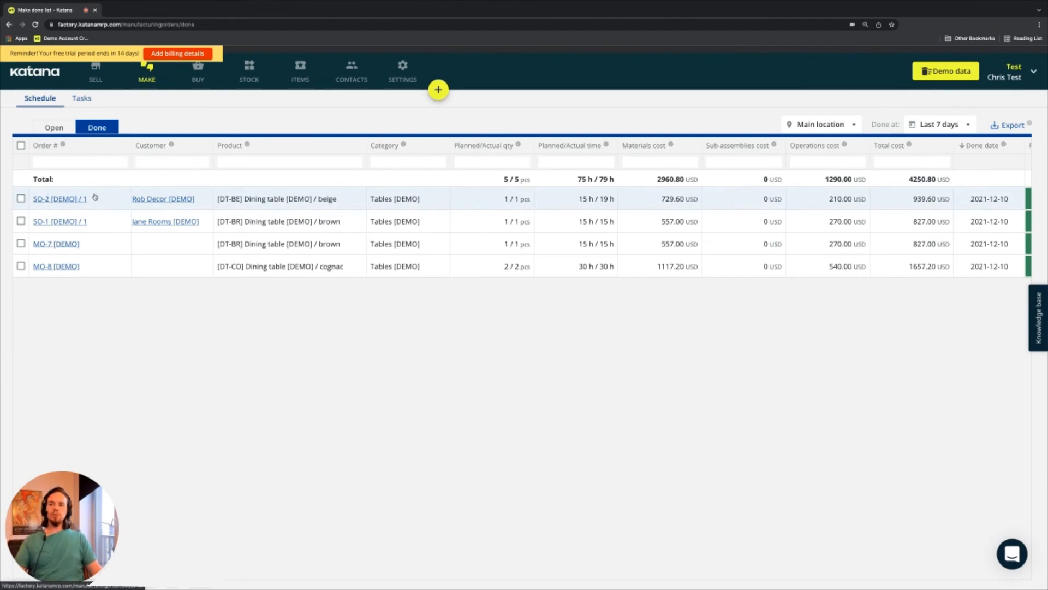
pyautogui.moveTo(526, 102)
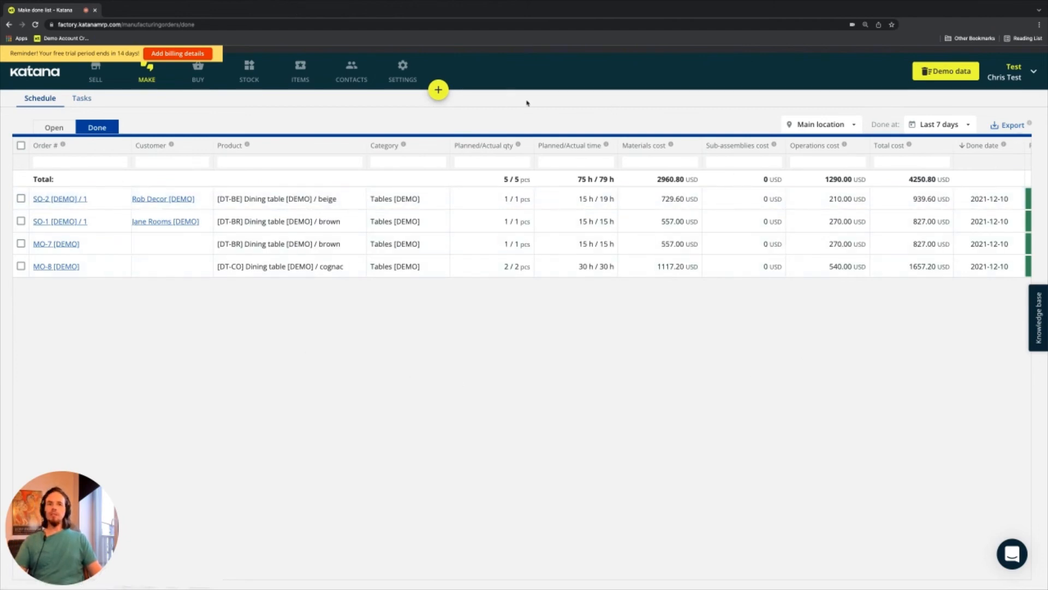
pyautogui.moveTo(467, 298)
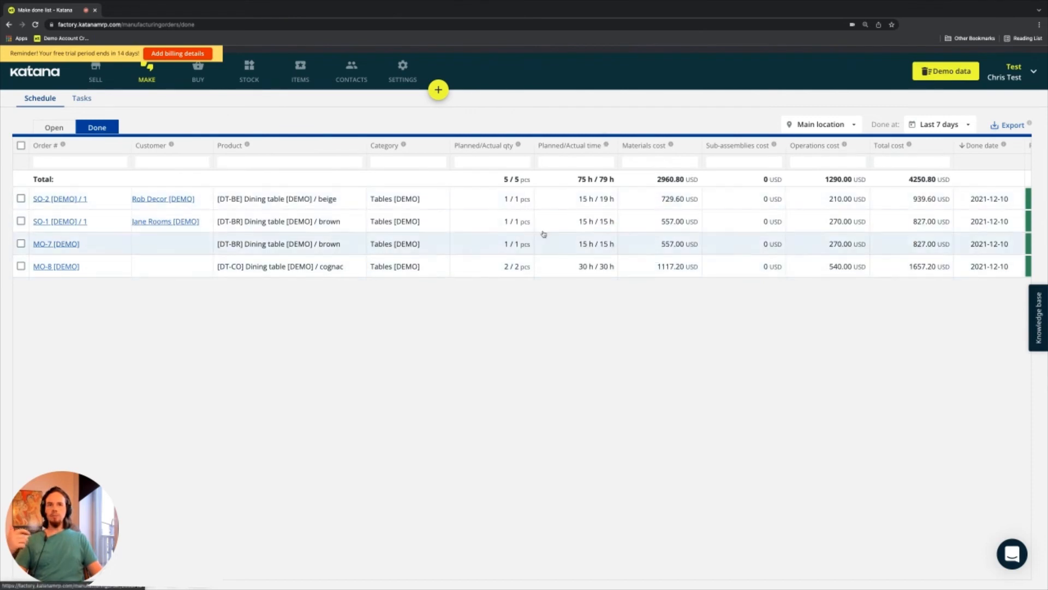
pyautogui.moveTo(738, 209)
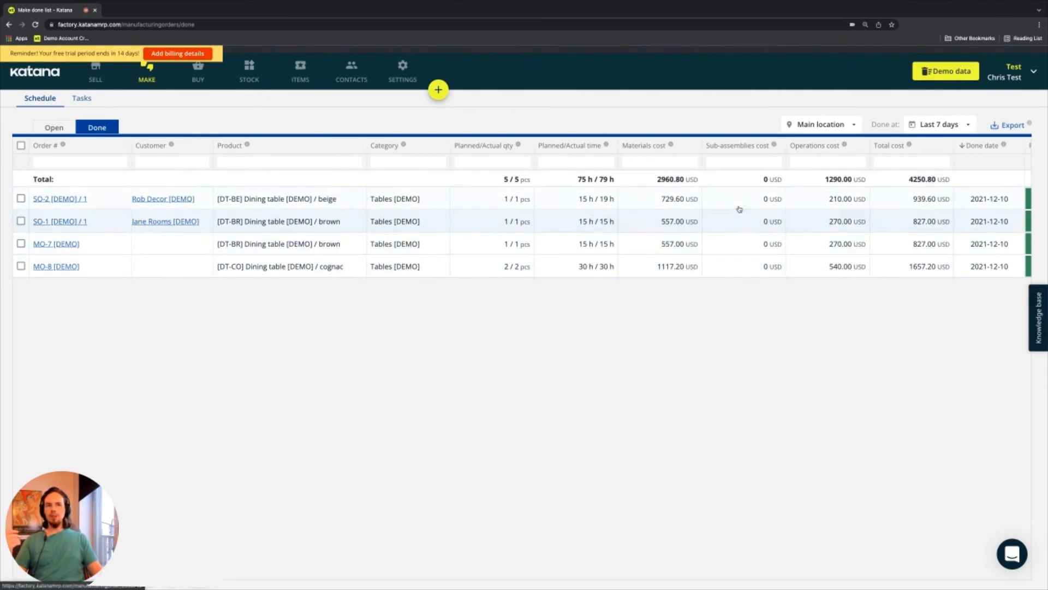
pyautogui.moveTo(721, 183)
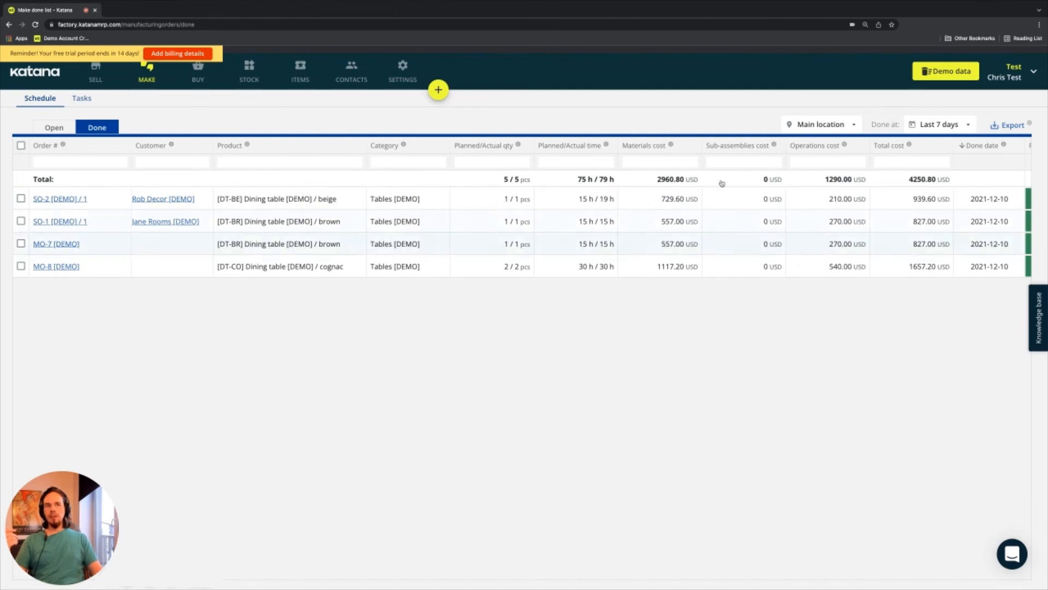
pyautogui.moveTo(722, 272)
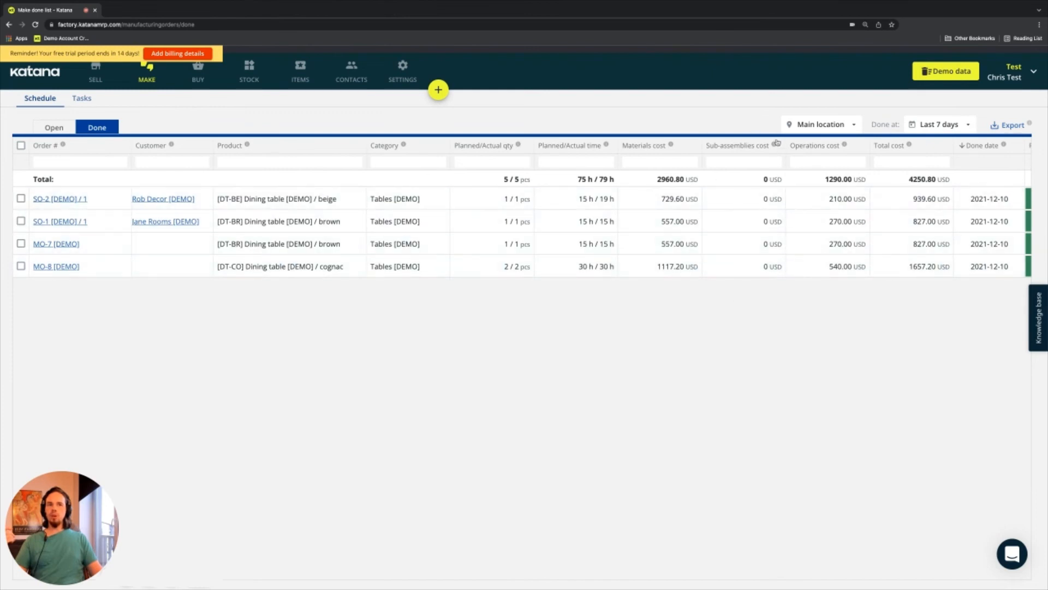
pyautogui.moveTo(777, 221)
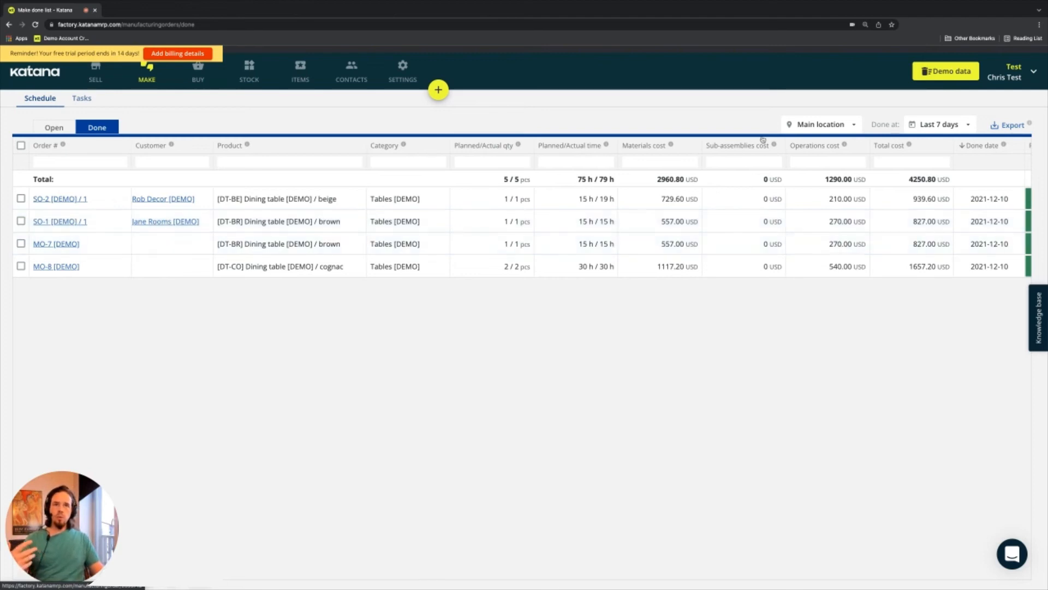
pyautogui.moveTo(594, 309)
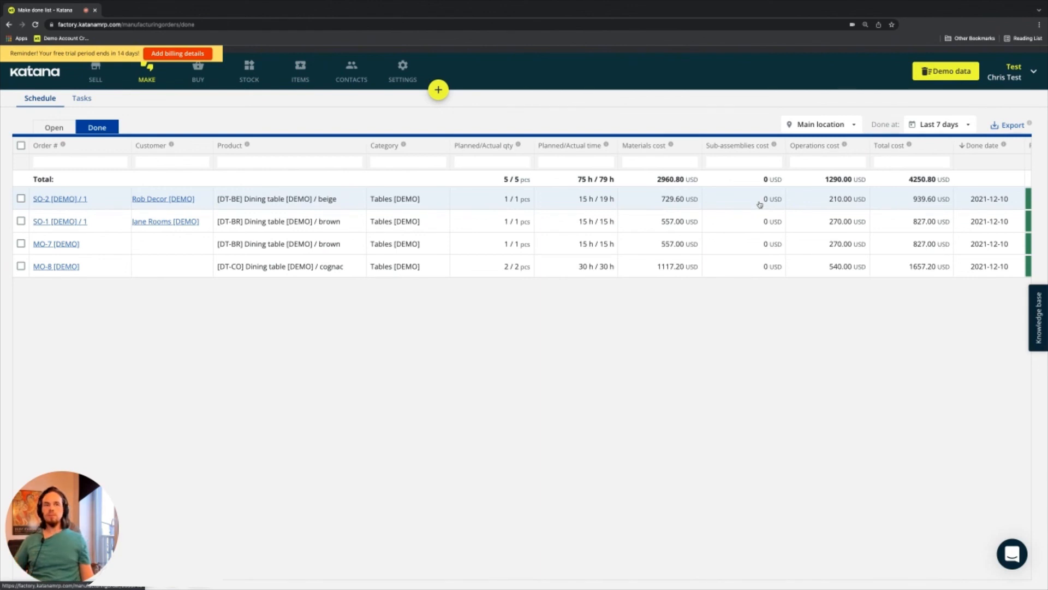
pyautogui.moveTo(765, 261)
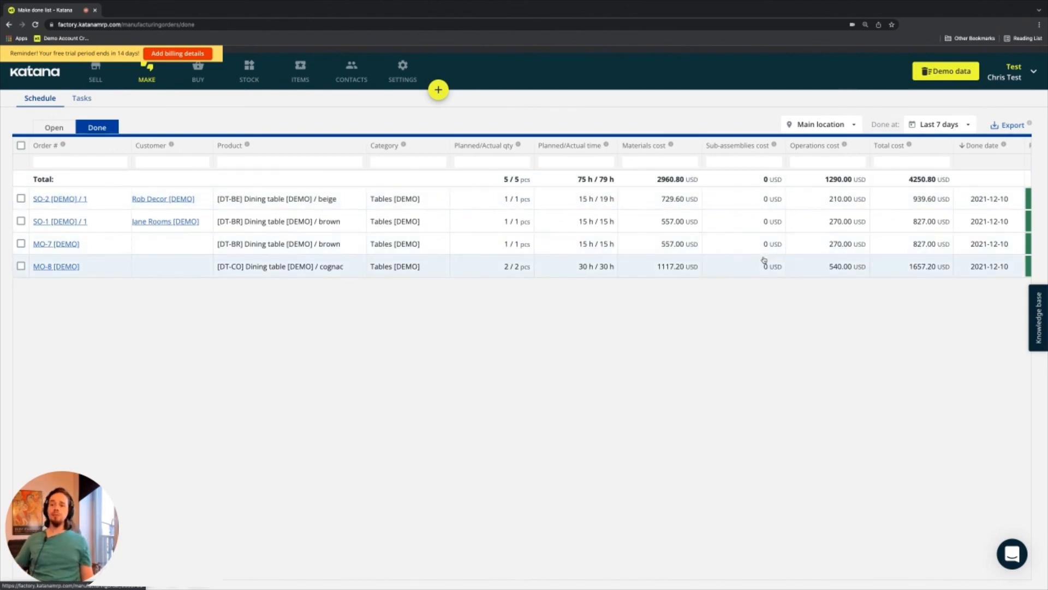
pyautogui.moveTo(760, 259)
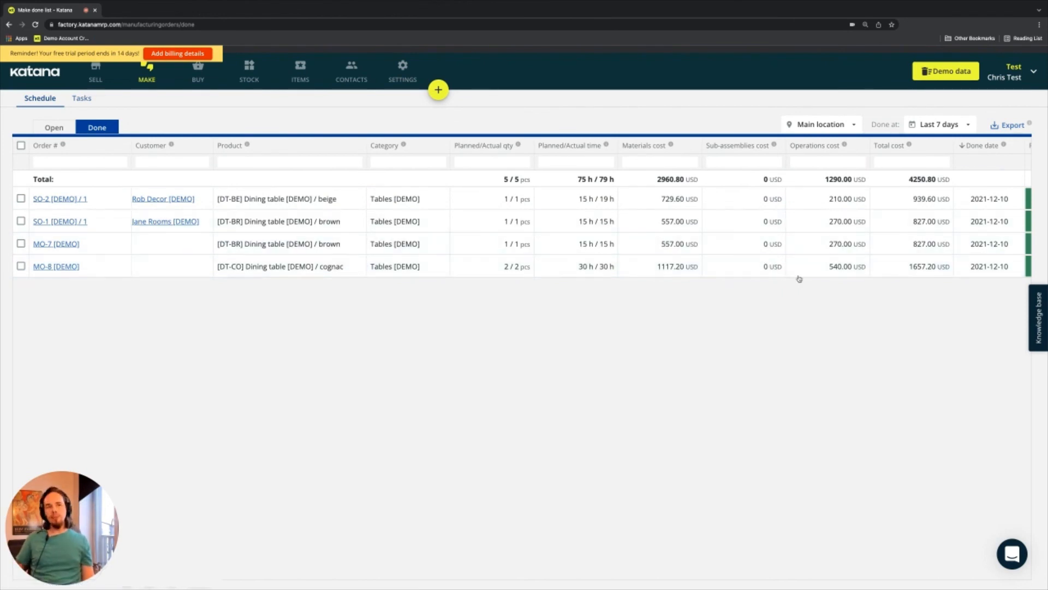
pyautogui.moveTo(766, 157)
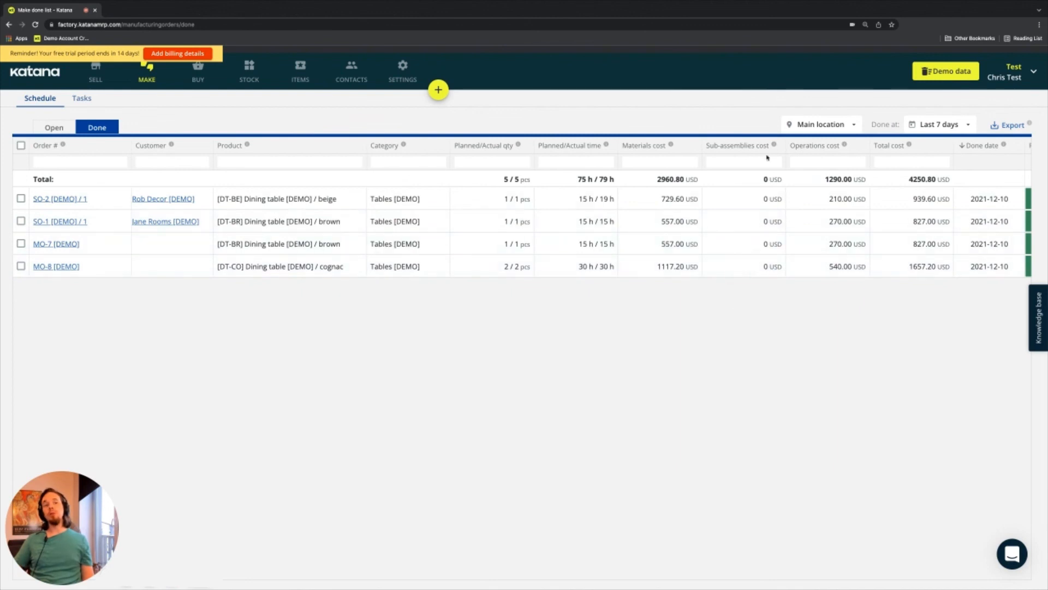
pyautogui.moveTo(718, 315)
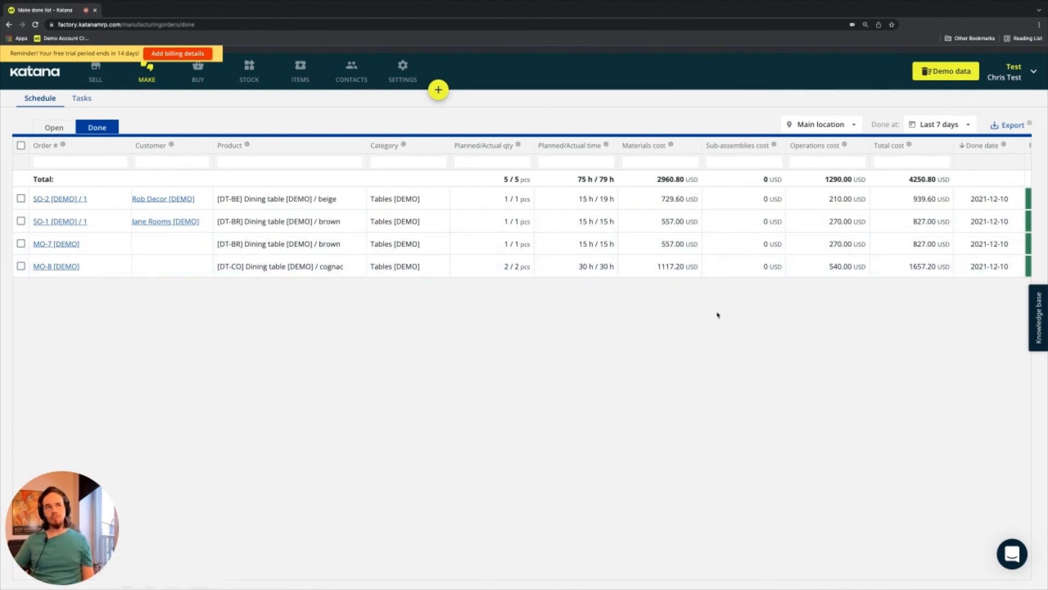
pyautogui.moveTo(722, 315)
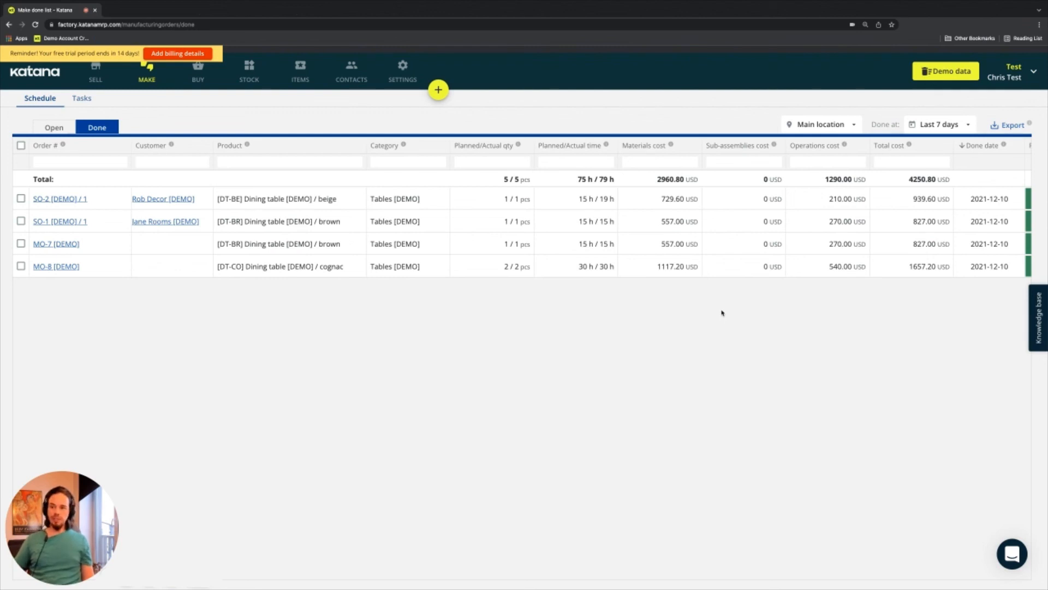
pyautogui.moveTo(718, 315)
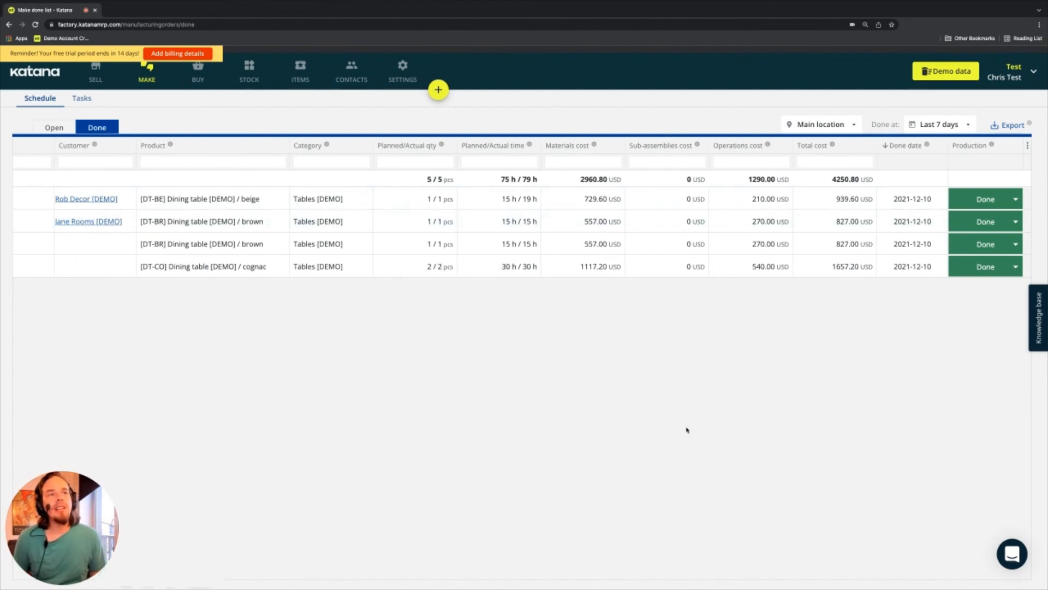
pyautogui.moveTo(769, 304)
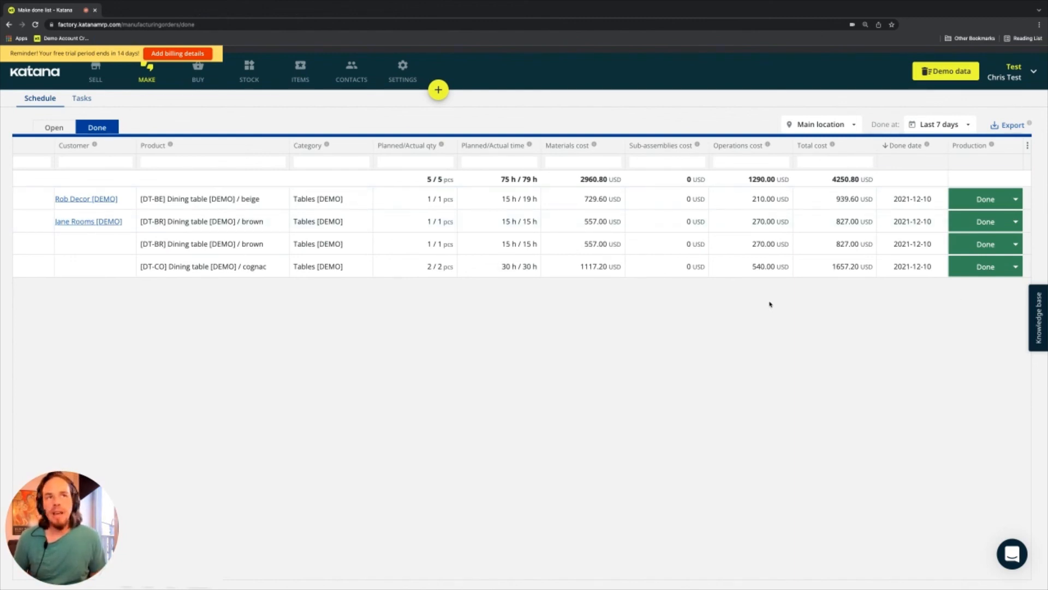
pyautogui.moveTo(844, 300)
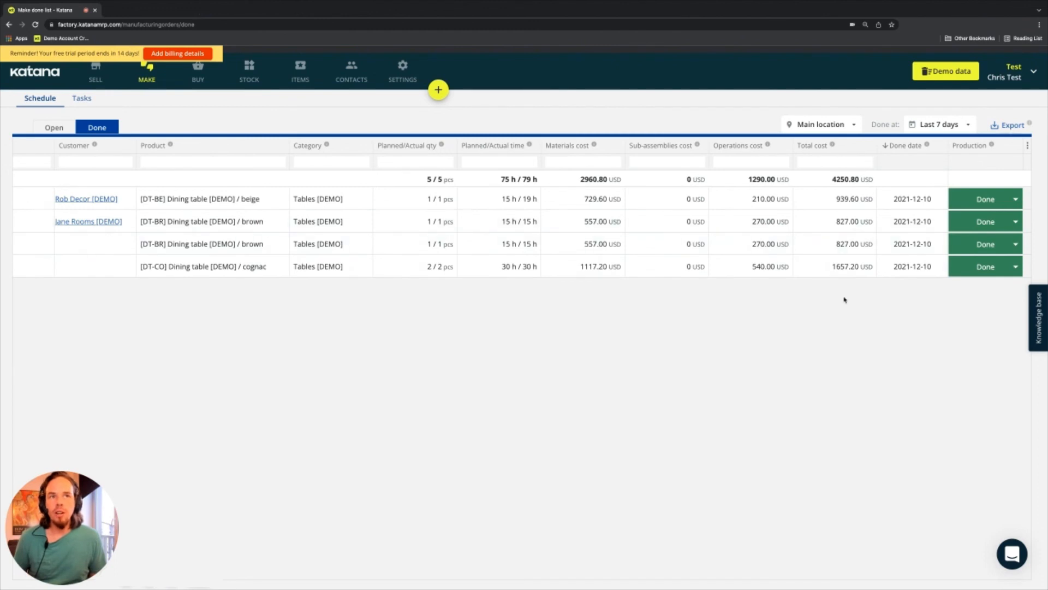
pyautogui.moveTo(832, 243)
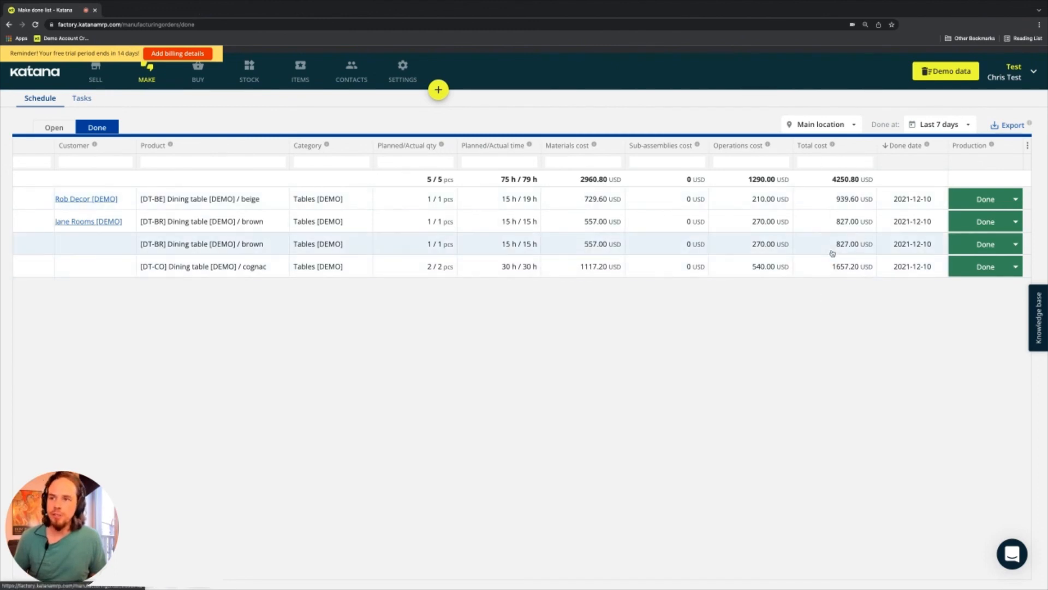